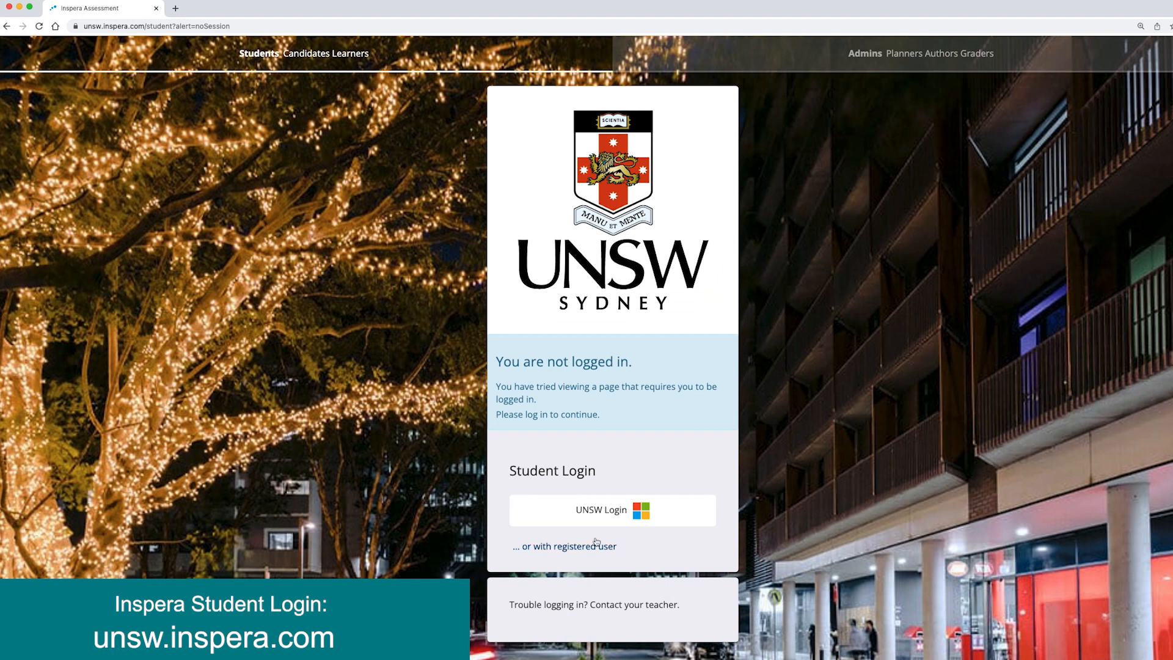
Step: Bookmark the UNSW Inspera student login page in the browser
click(611, 509)
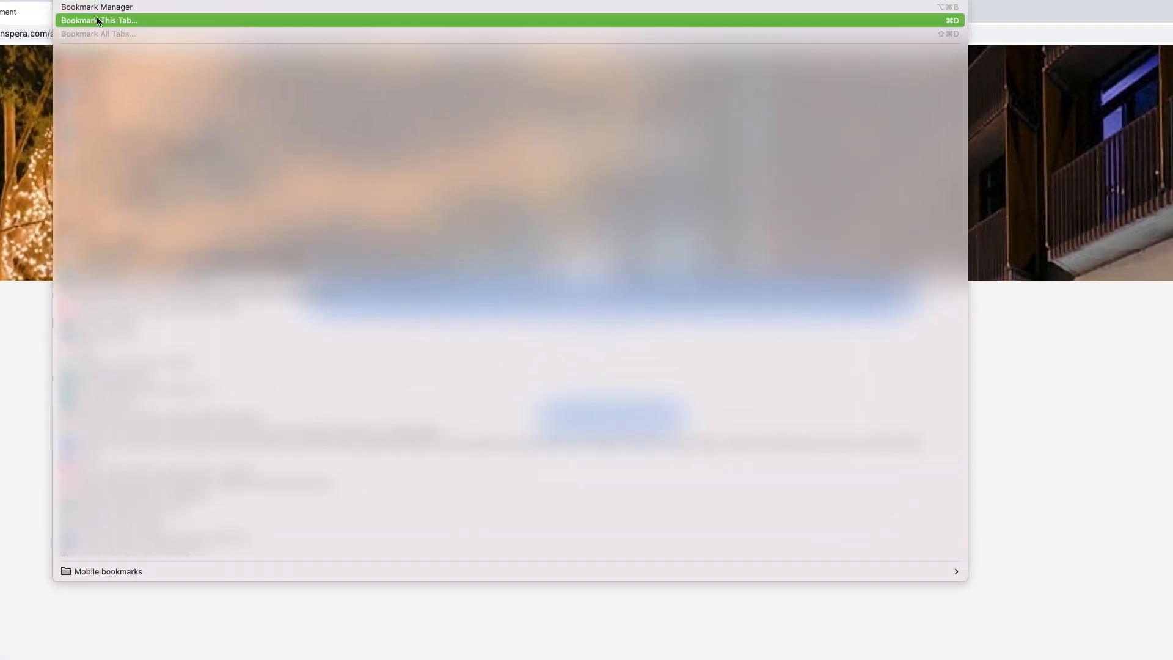
click(98, 20)
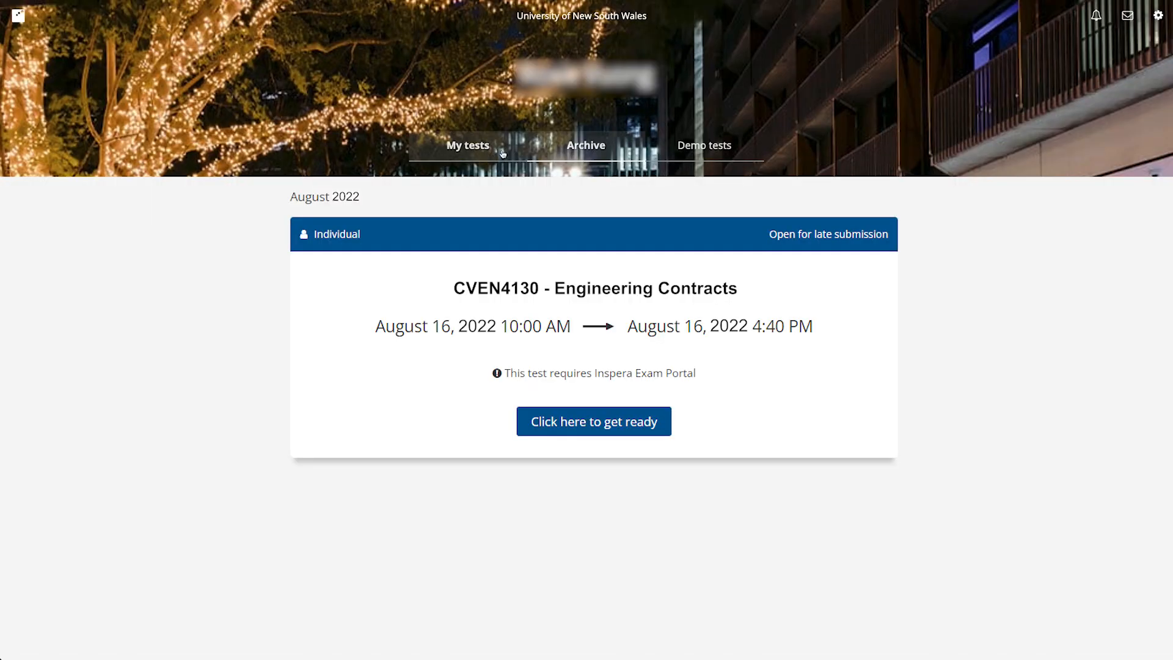
mouse_move(510, 147)
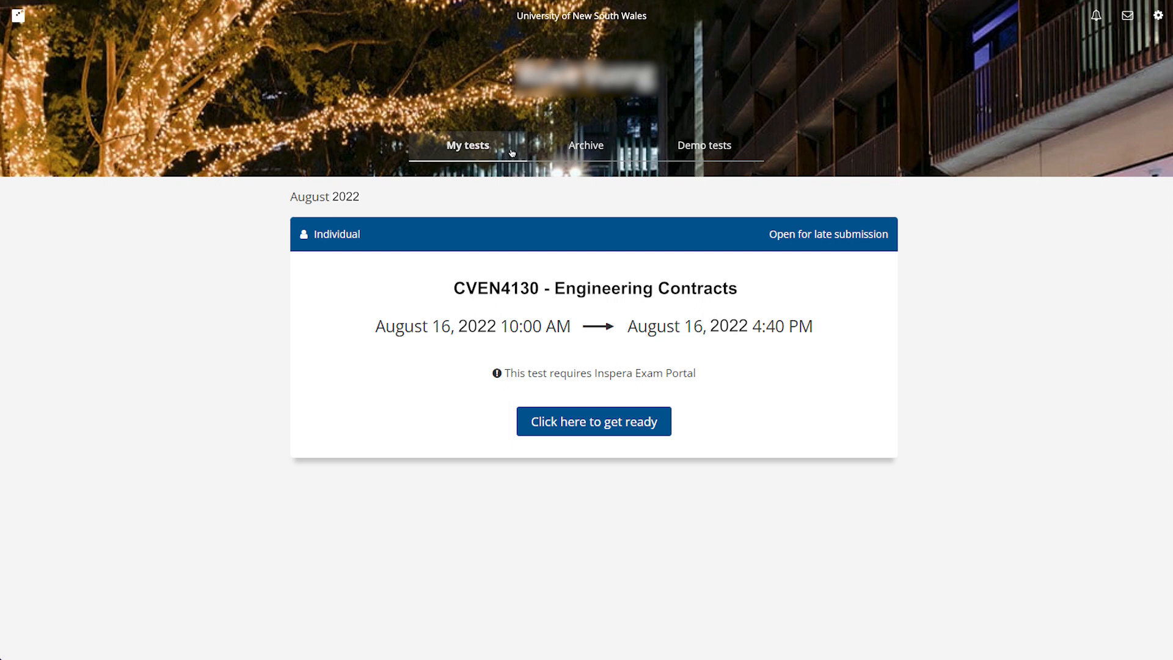
Step: Go to My tests to see CVEN4130 Engineering Contracts, open for late submission
click(593, 421)
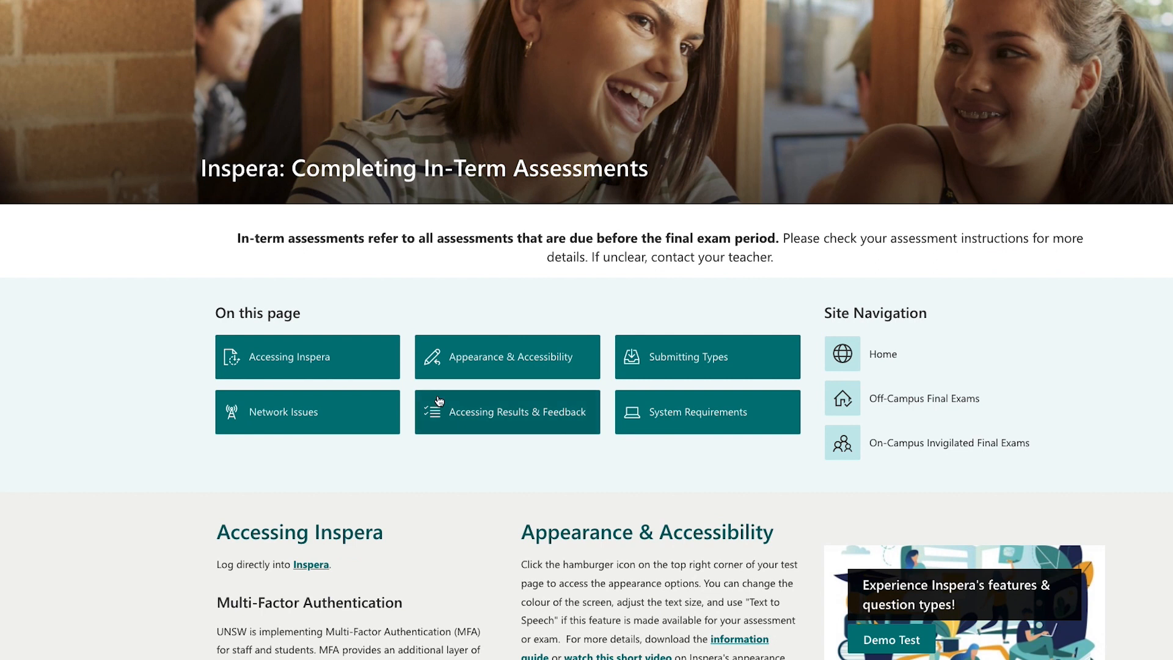
mouse_move(508, 354)
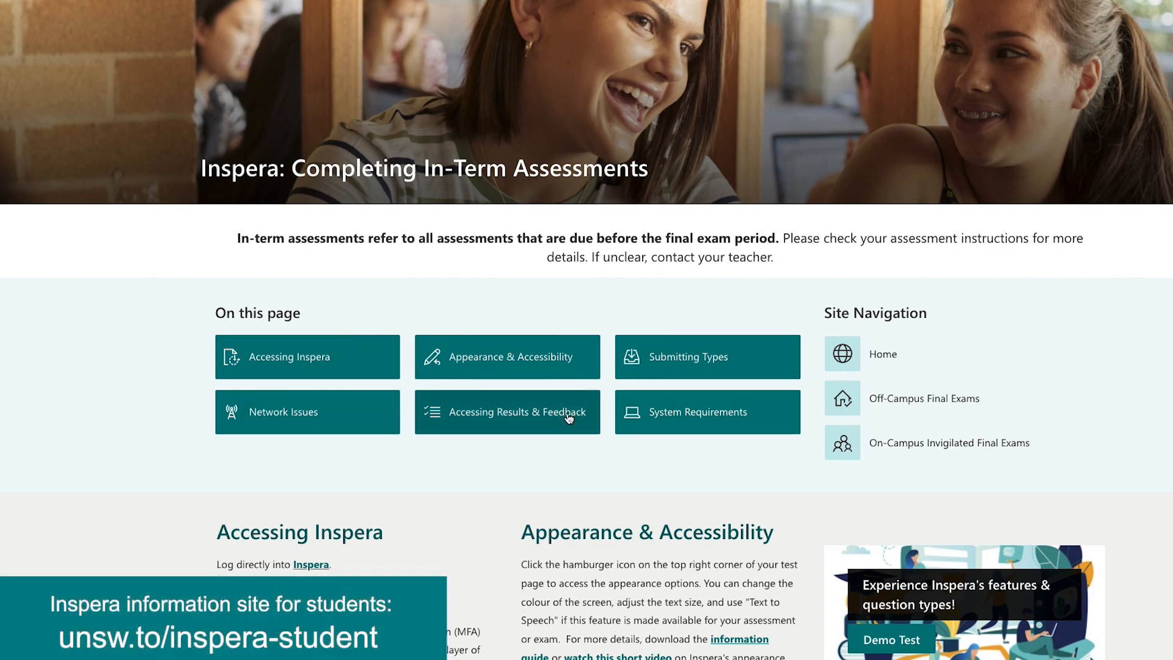
Step: Read through the in-term assessment and on-campus final exam guides, then choose Demo Test
scroll(down, 3)
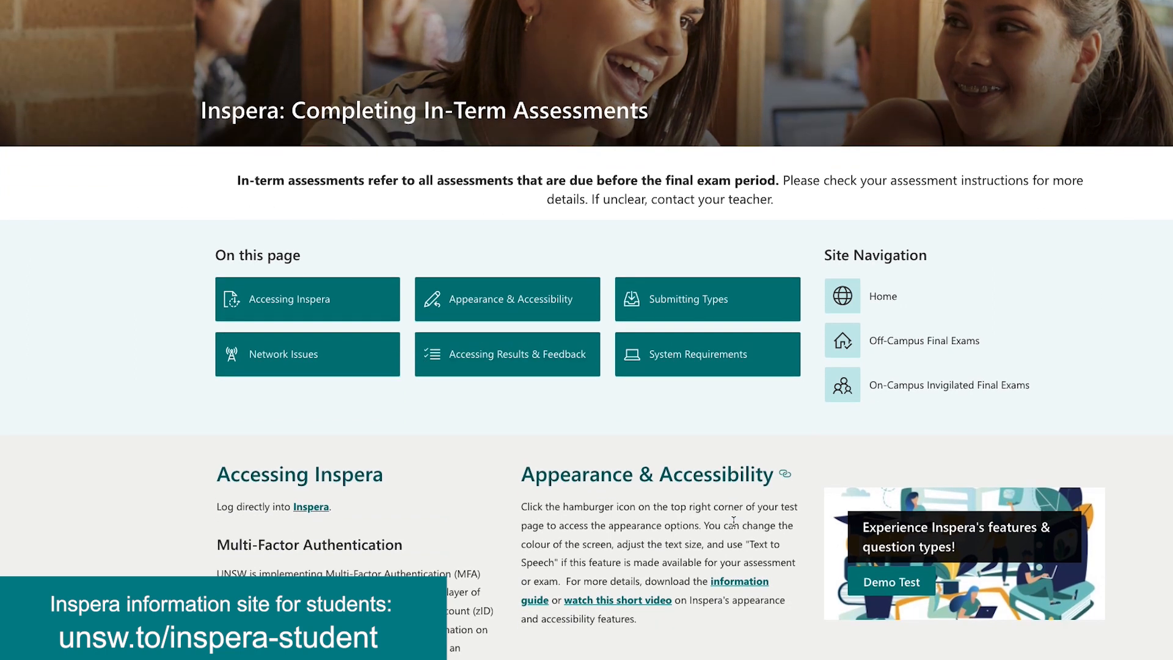
scroll(down, 3)
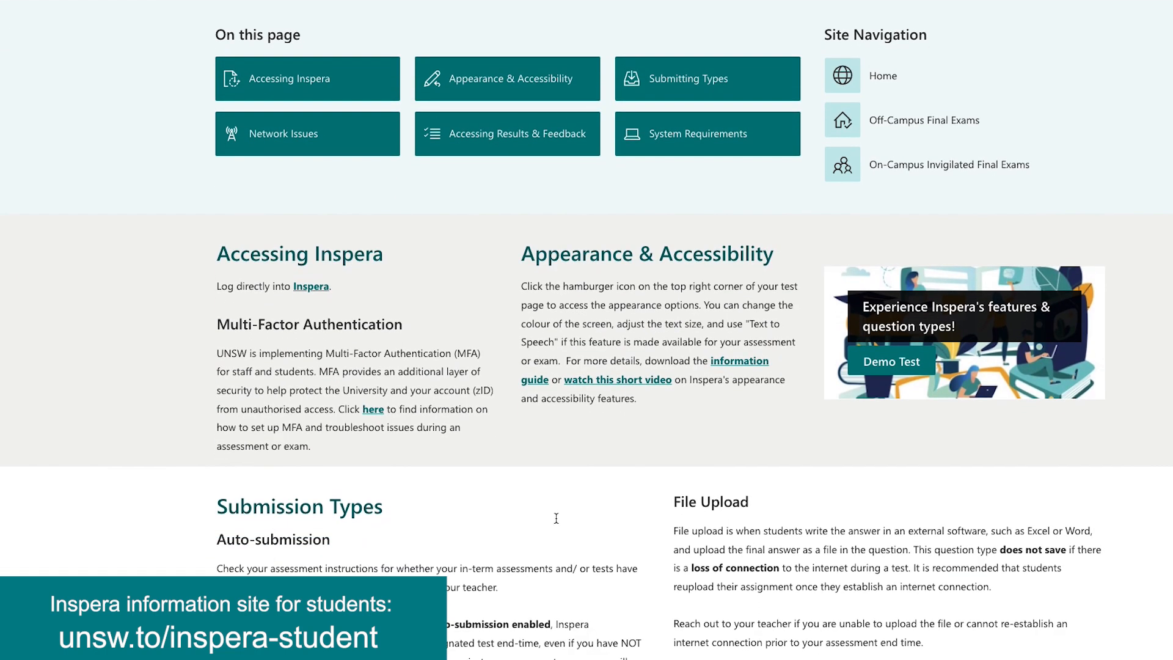
scroll(down, 3)
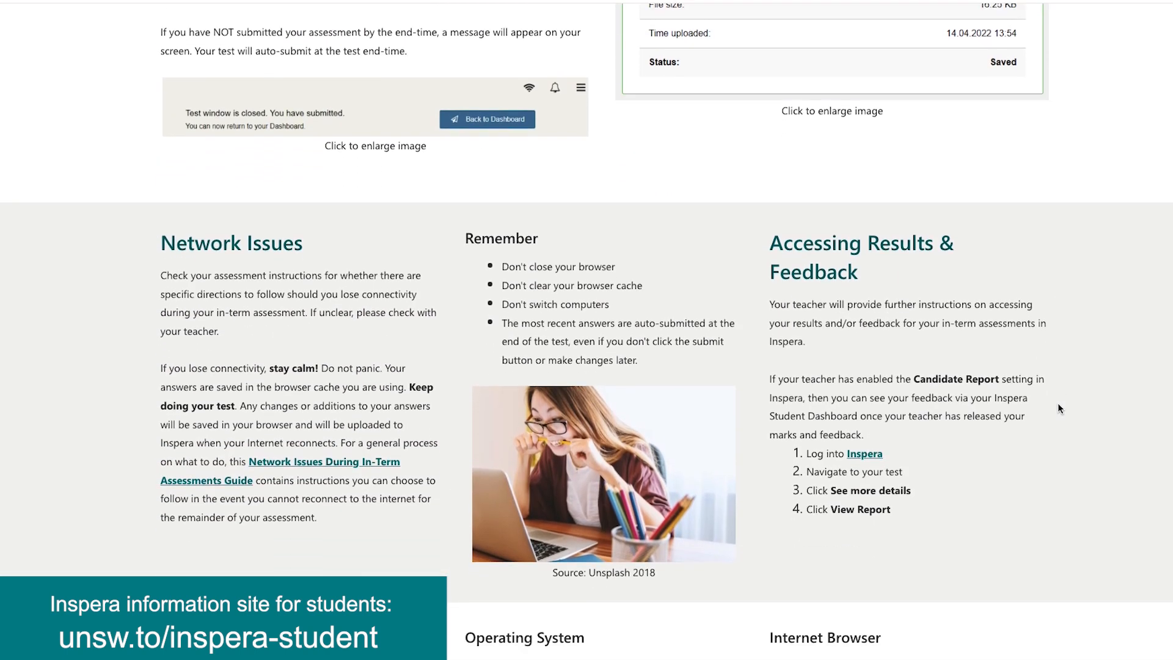
scroll(down, 3)
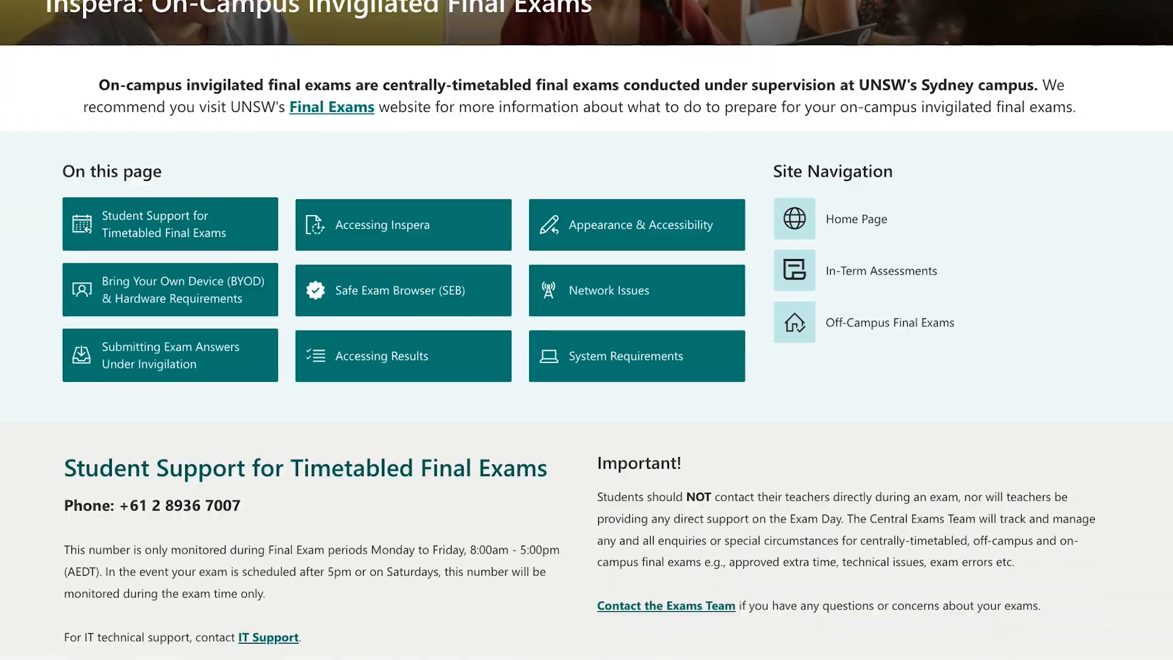
scroll(down, 3)
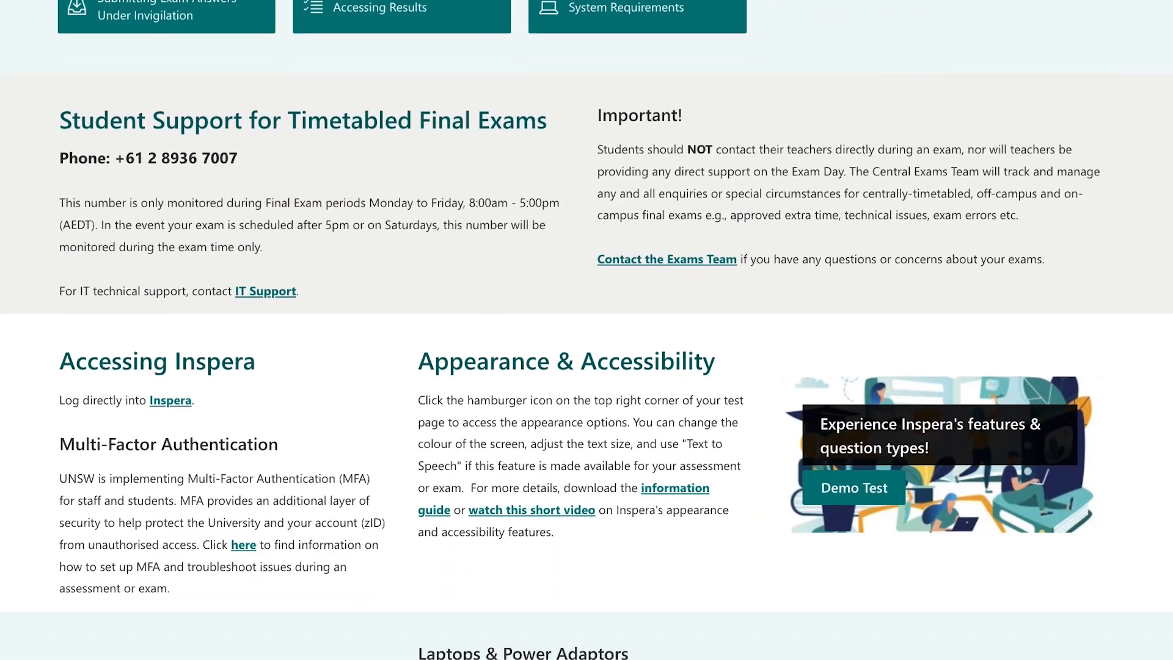
scroll(down, 3)
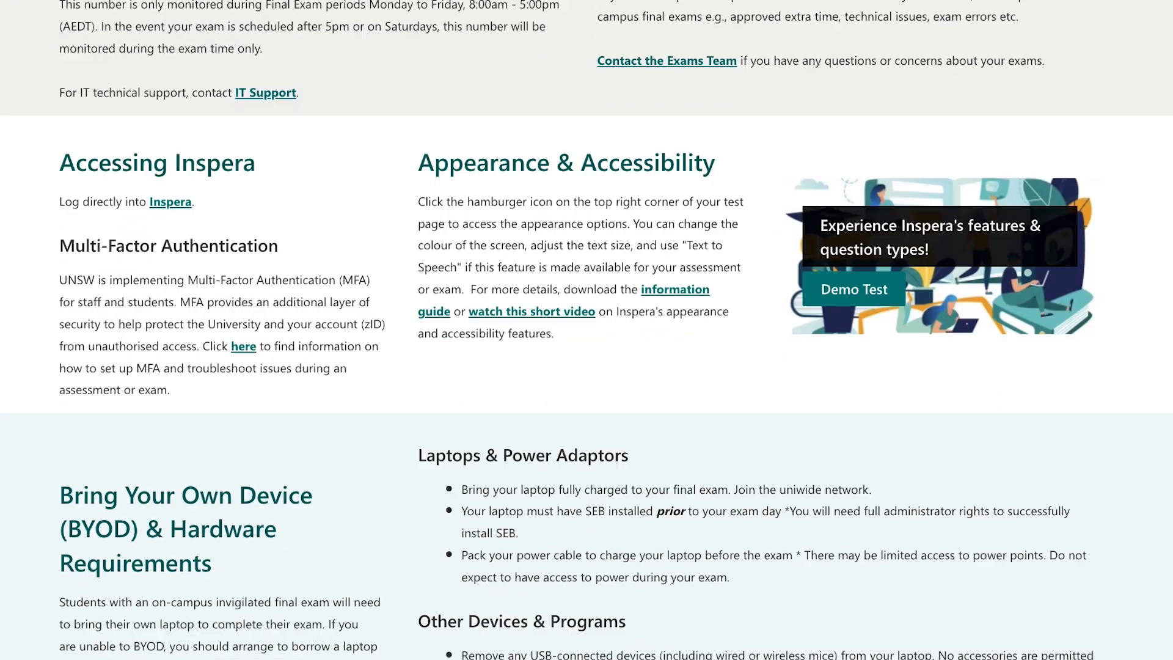
scroll(down, 3)
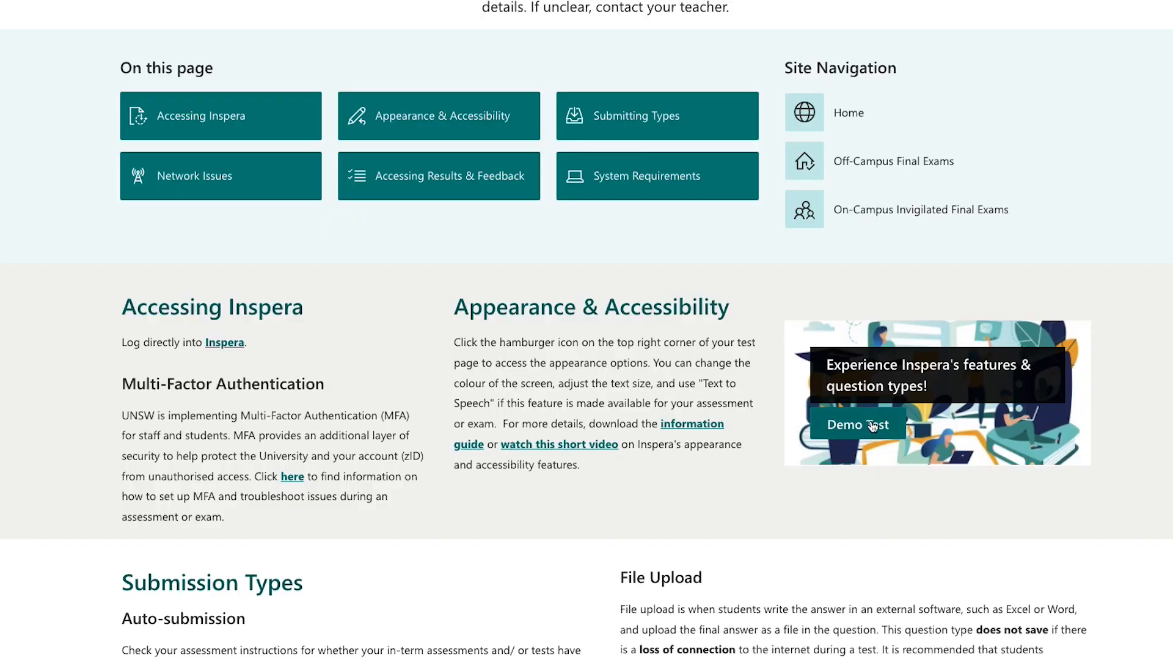
click(857, 424)
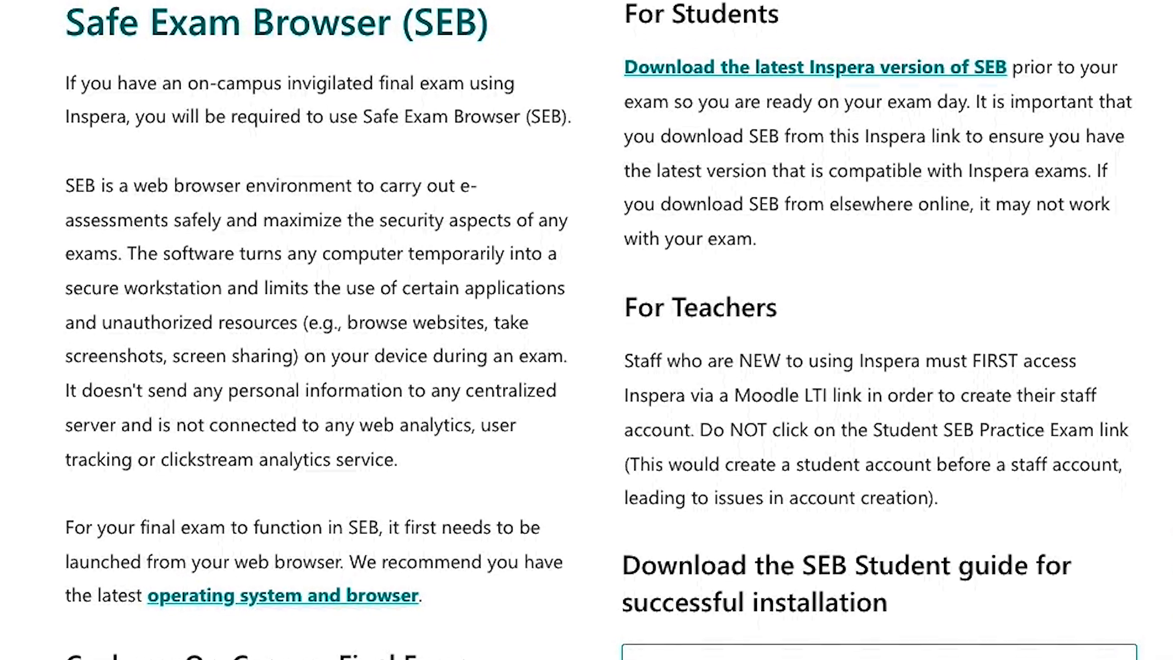
Step: Scroll down to the Safe Exam Browser download guidance
scroll(down, 3)
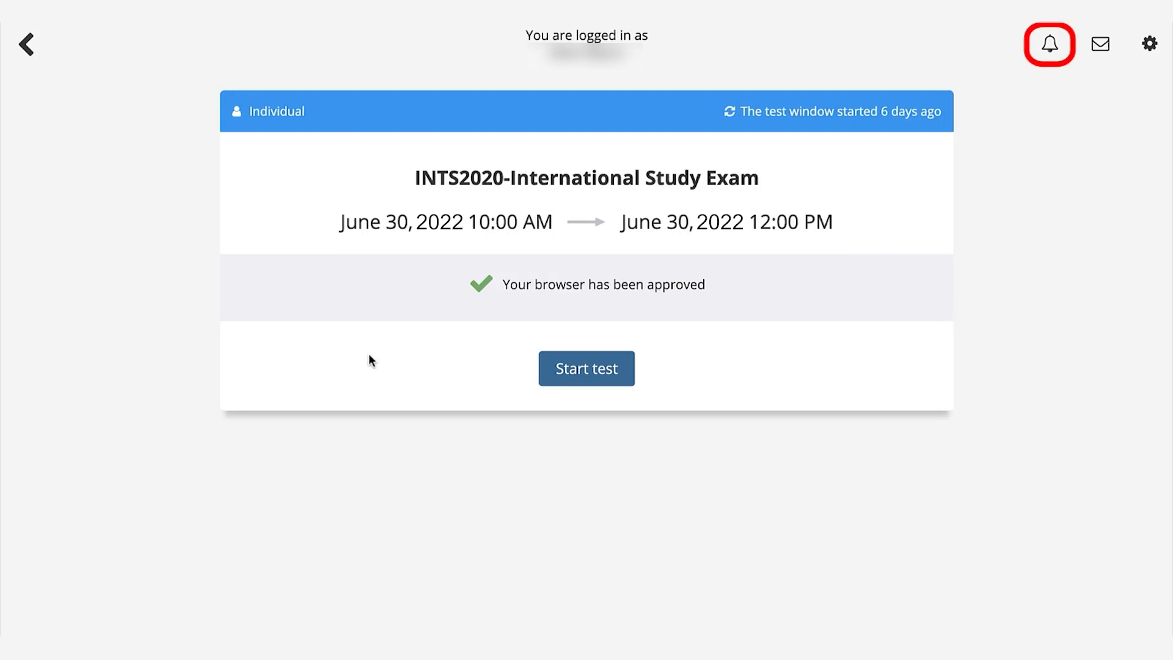
mouse_move(1100, 44)
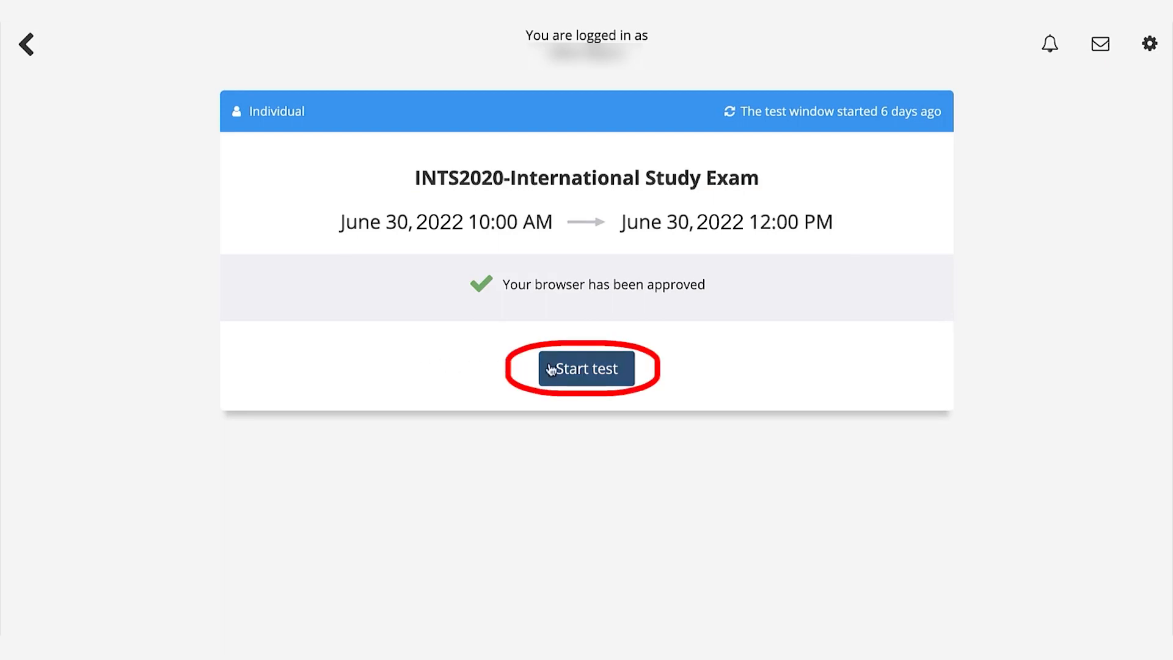
Step: Start the browser-approved INTS2020 International Study Exam
click(587, 368)
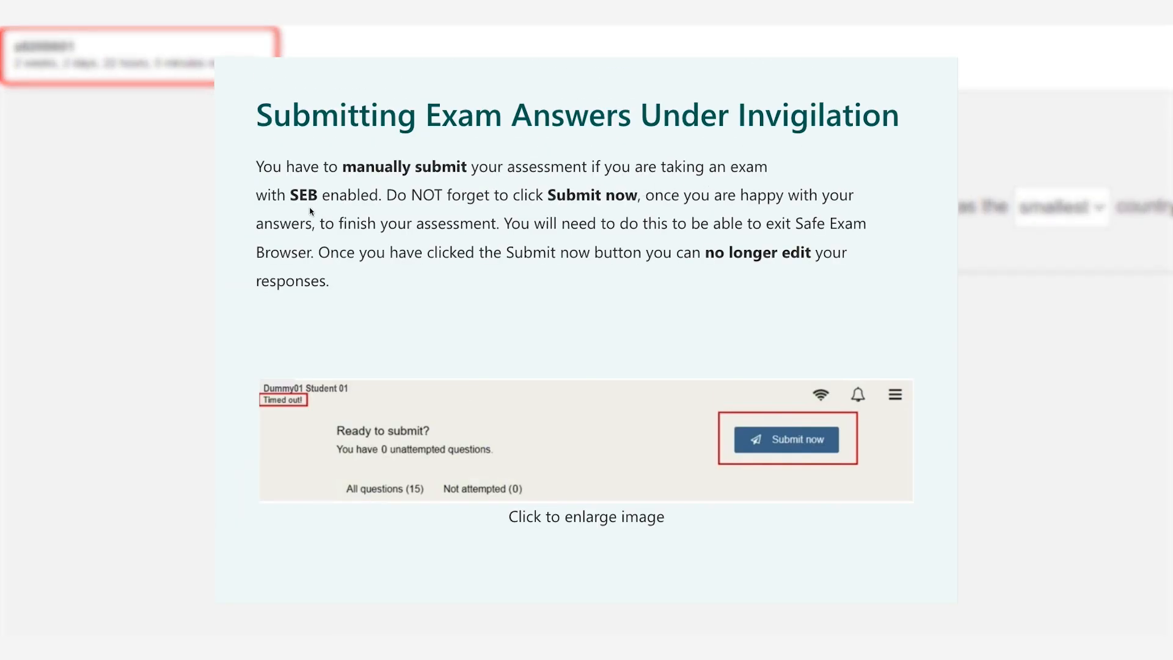
mouse_move(583, 217)
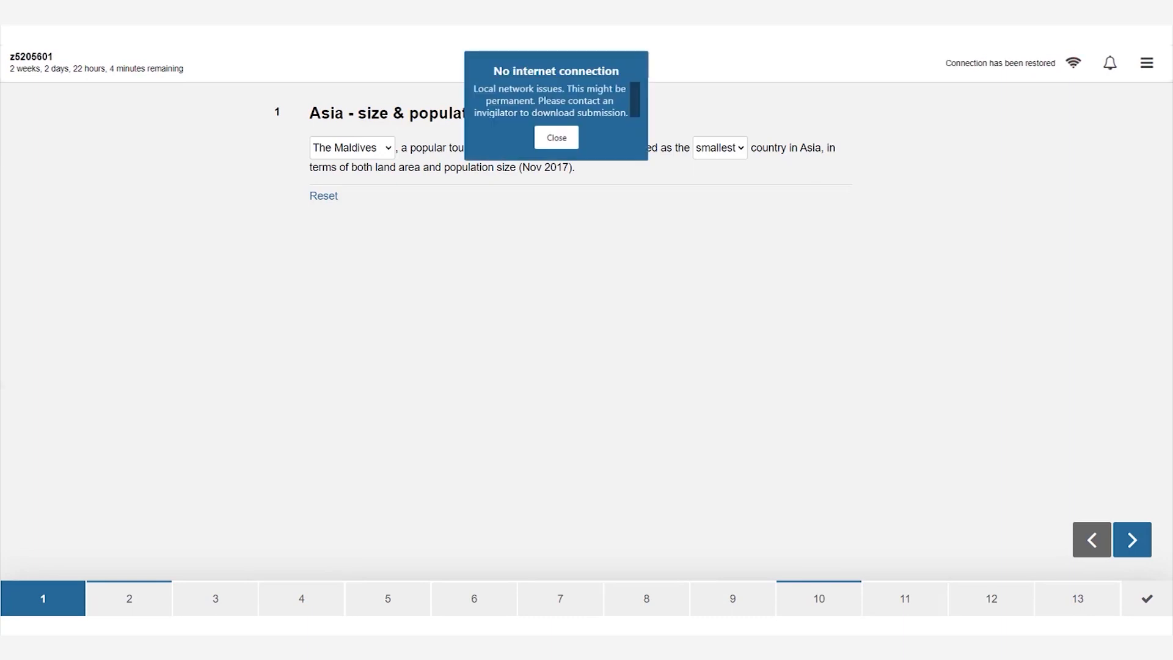
Step: Dismiss the No internet connection popup on question 1
click(556, 137)
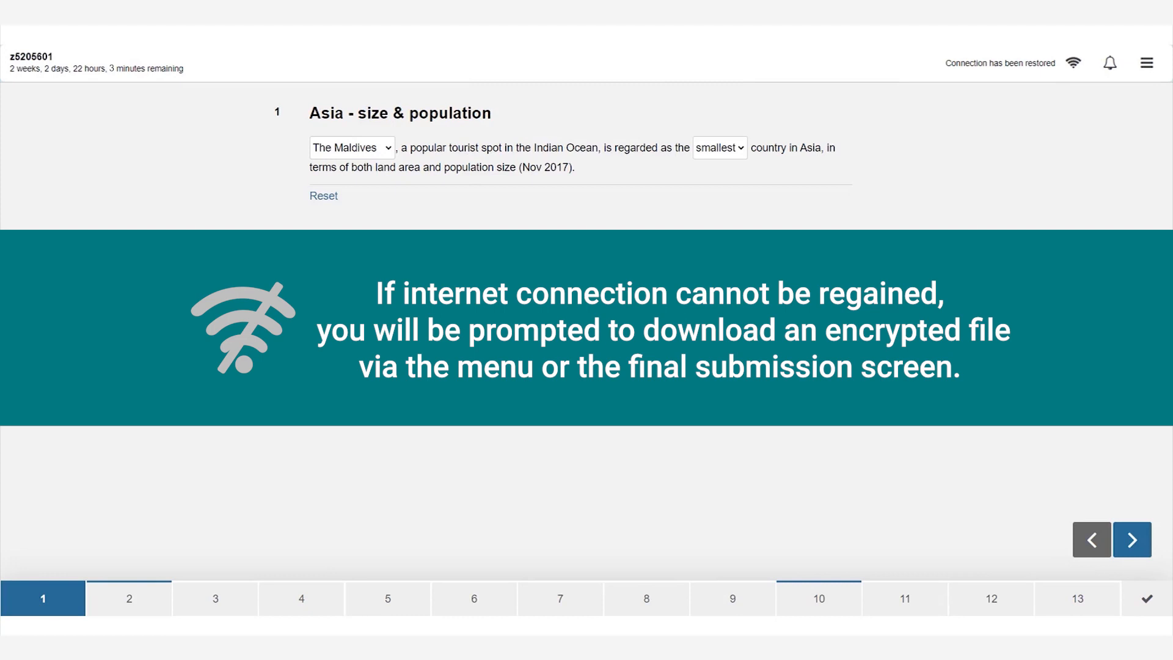
click(1146, 62)
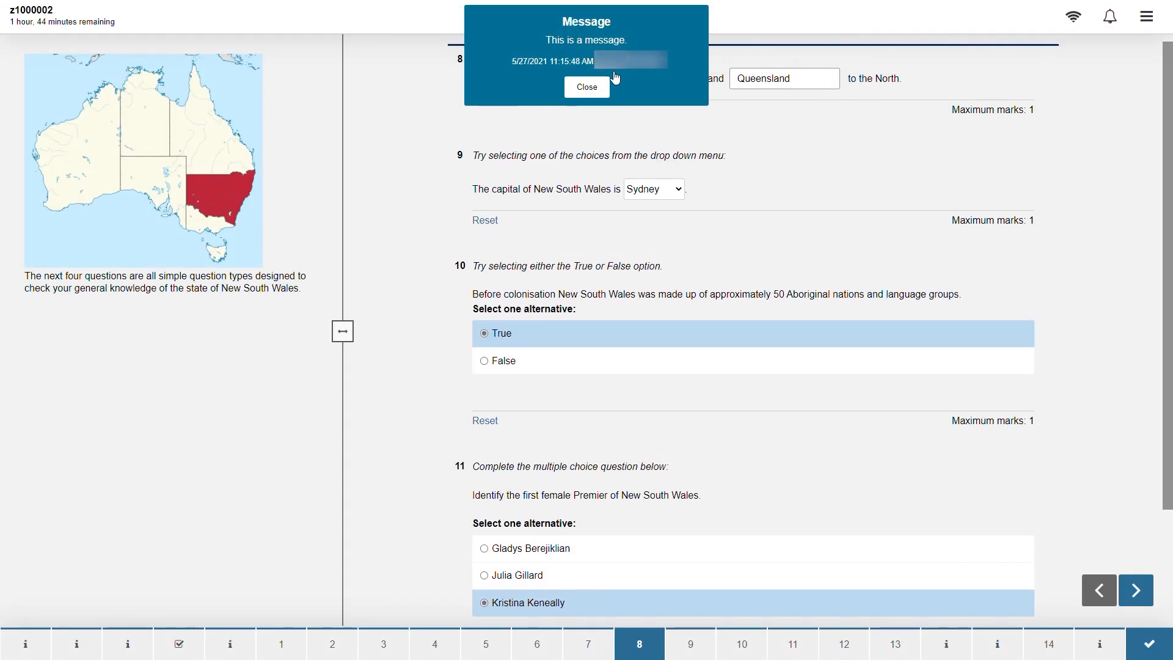
Step: Close the incoming message popup over questions 8–11
click(587, 86)
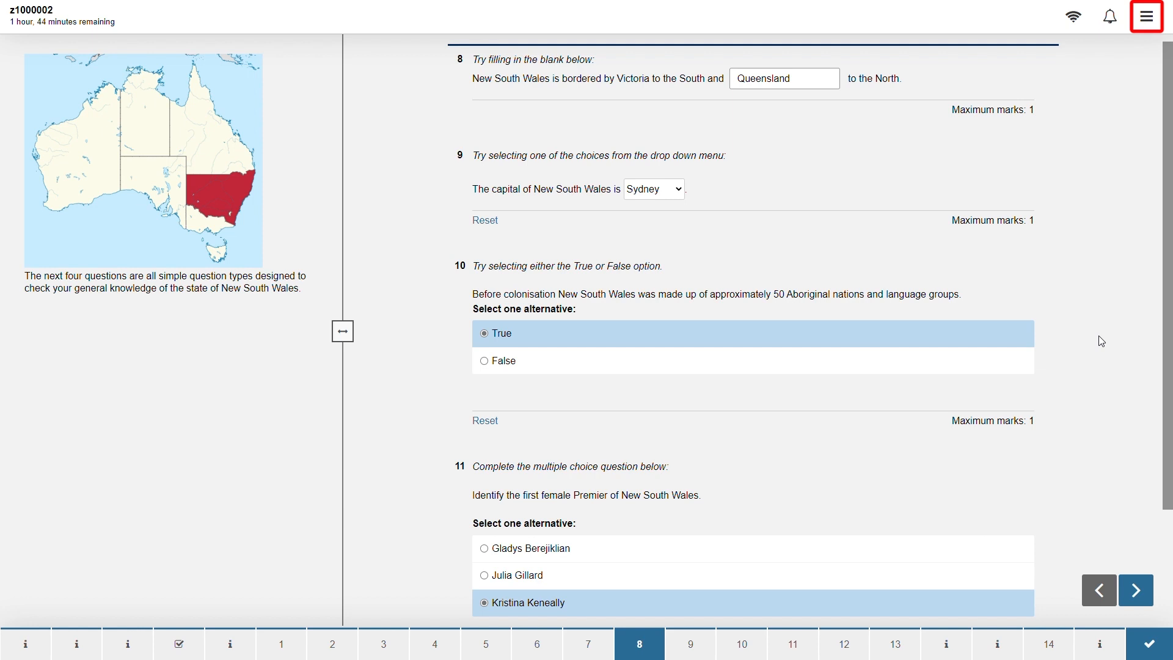
Step: Browse the contrast and text size settings in the exam options menu
click(1146, 14)
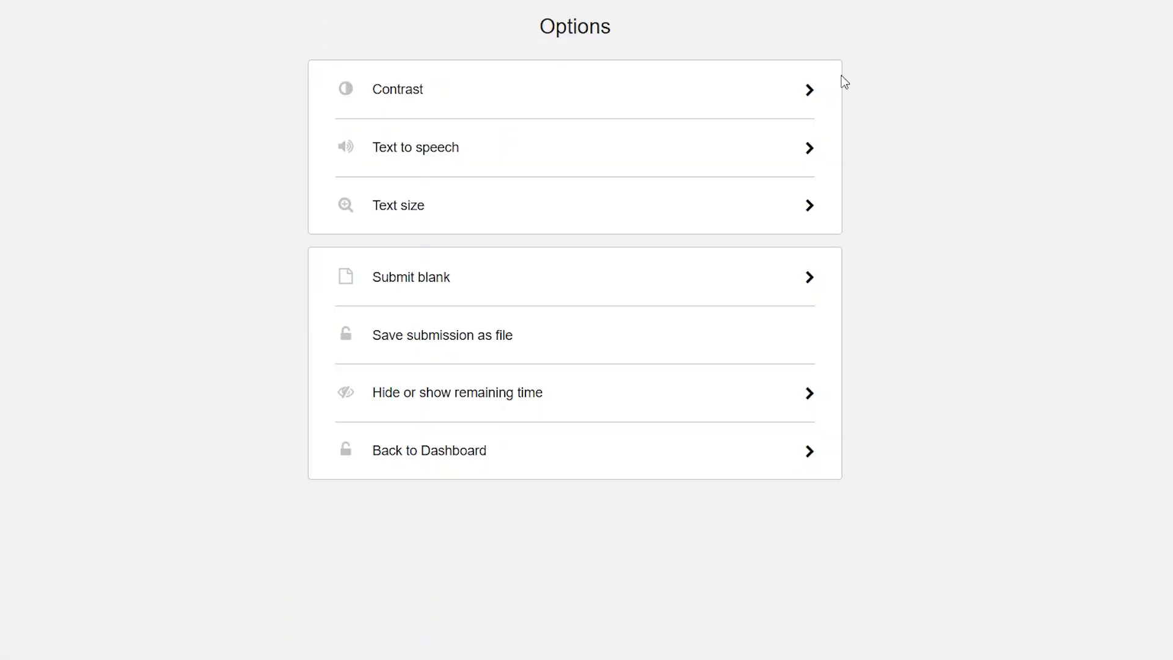
click(397, 89)
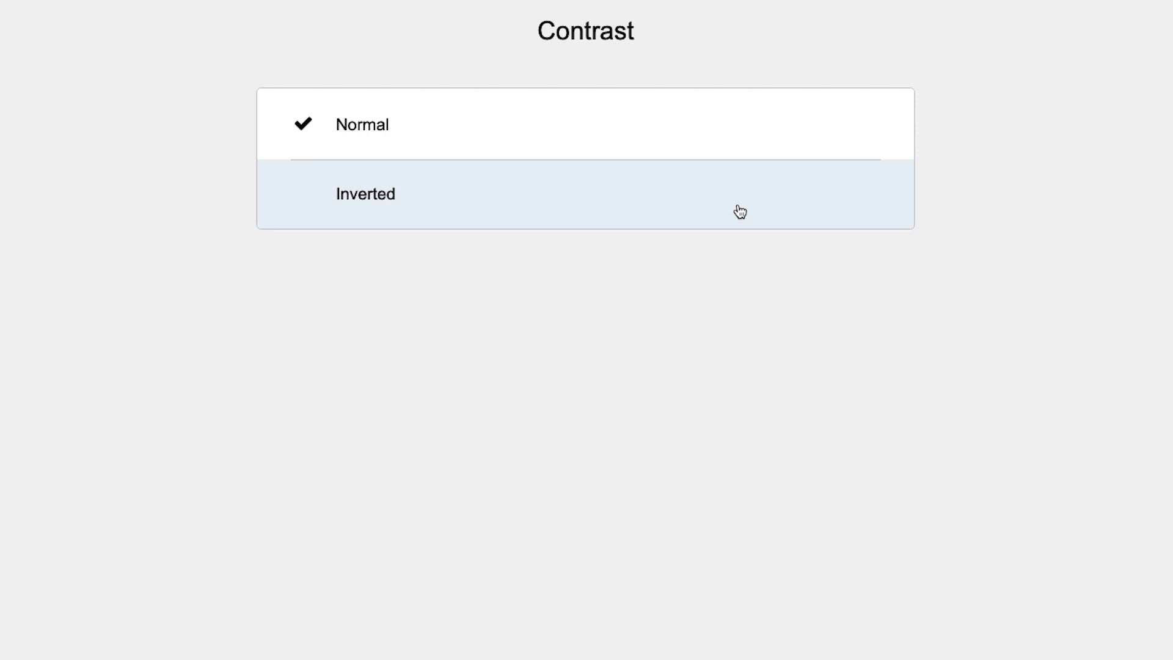
click(365, 194)
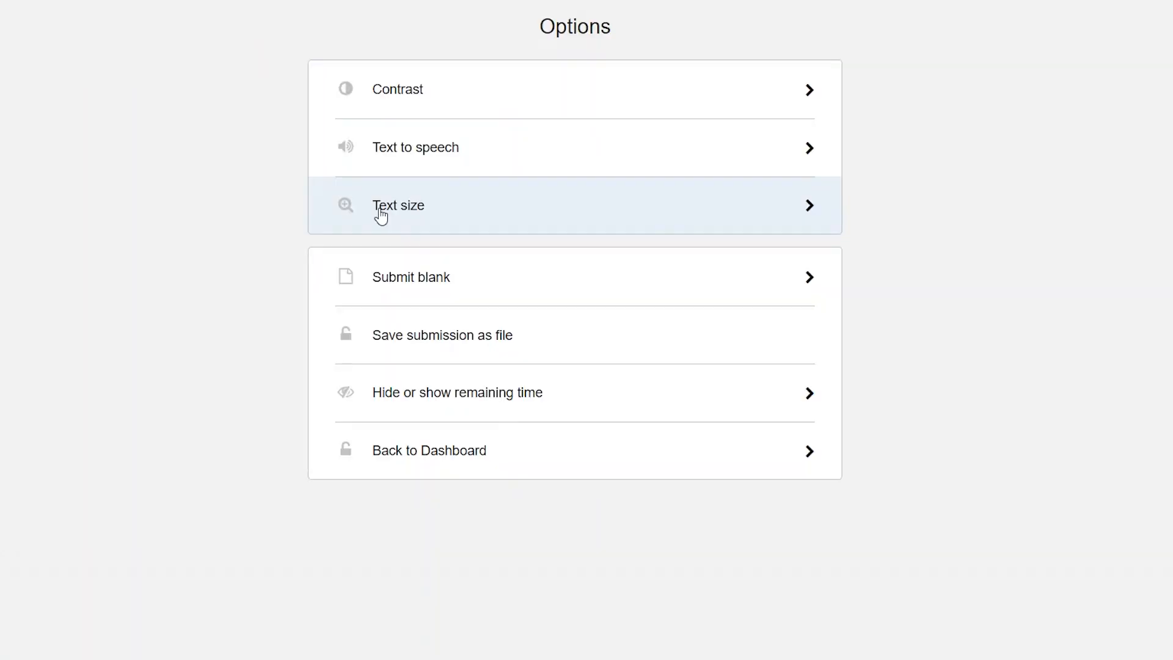
click(399, 205)
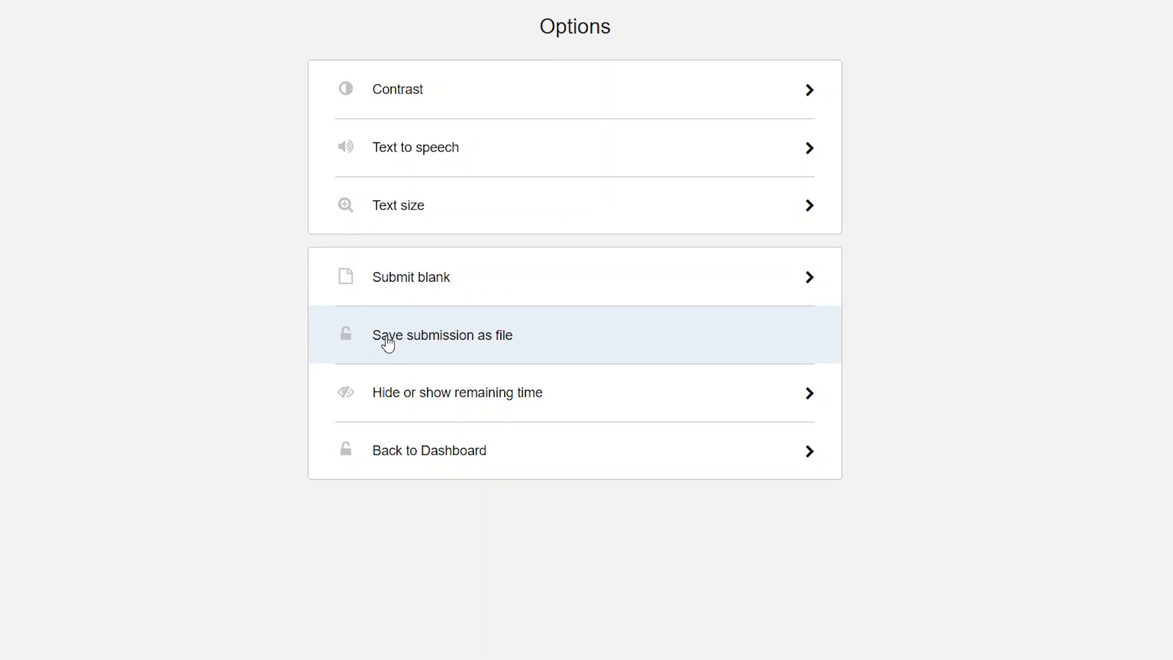
Step: Save the submission as a downloaded file and return to the options list
click(442, 334)
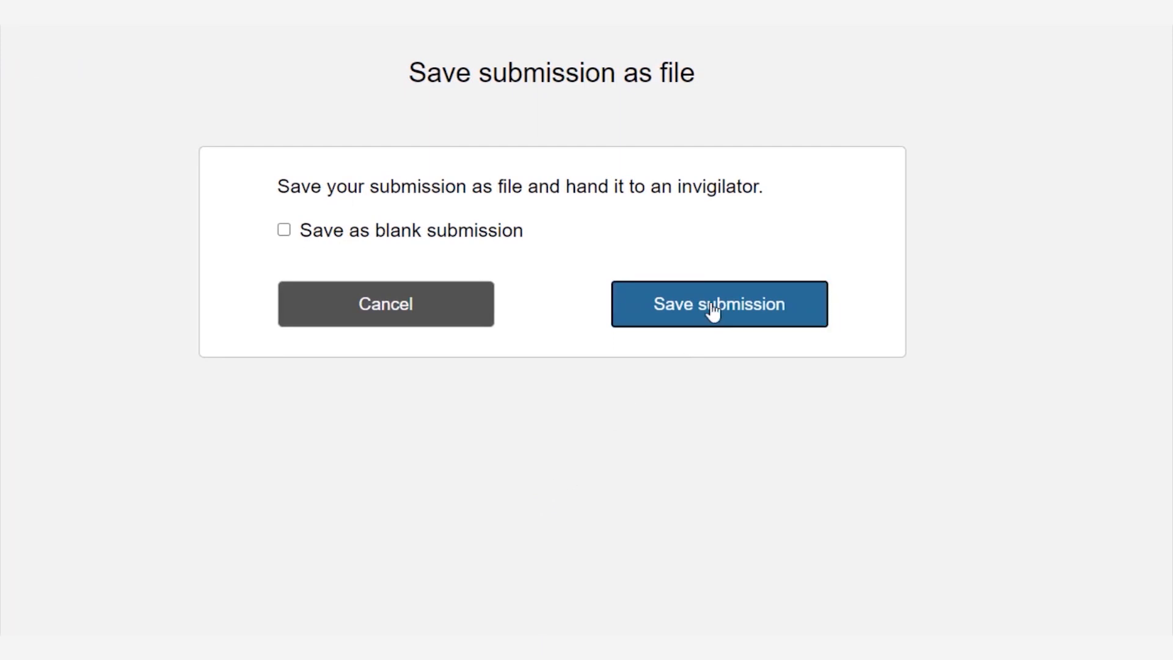
click(717, 304)
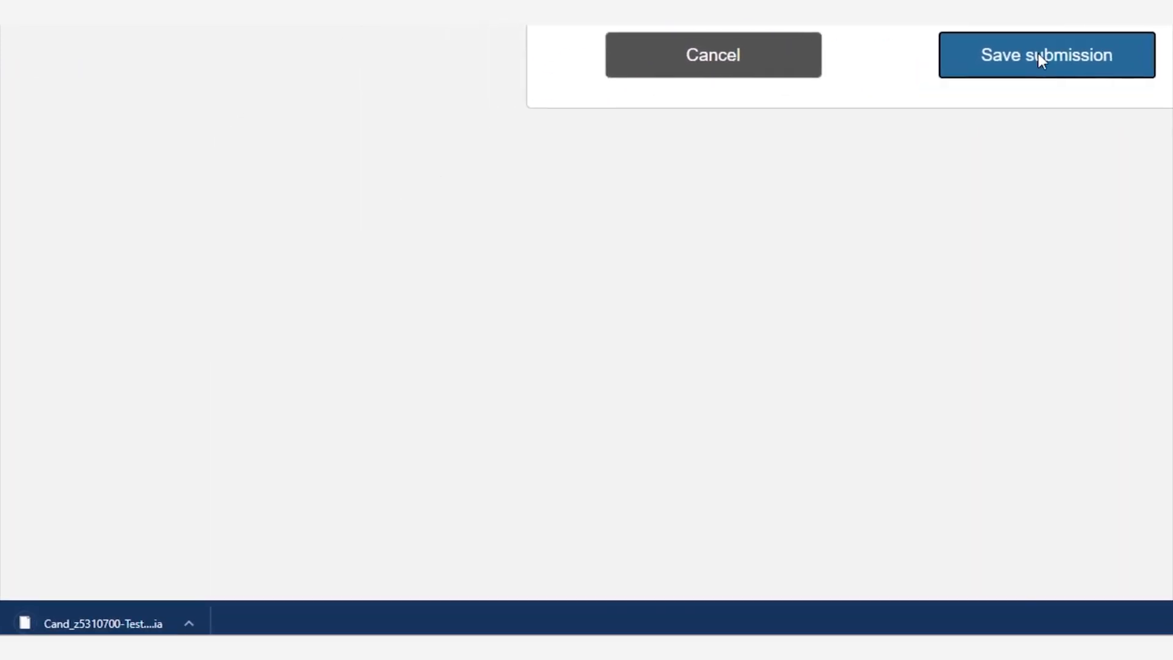
click(1047, 54)
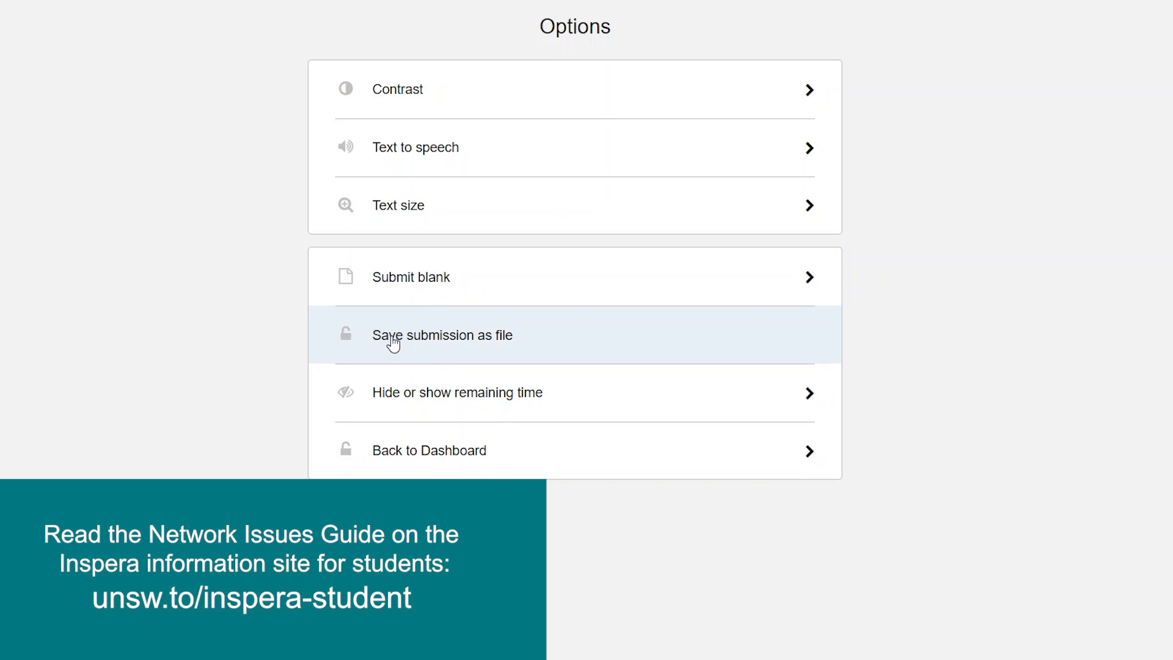
mouse_move(441, 342)
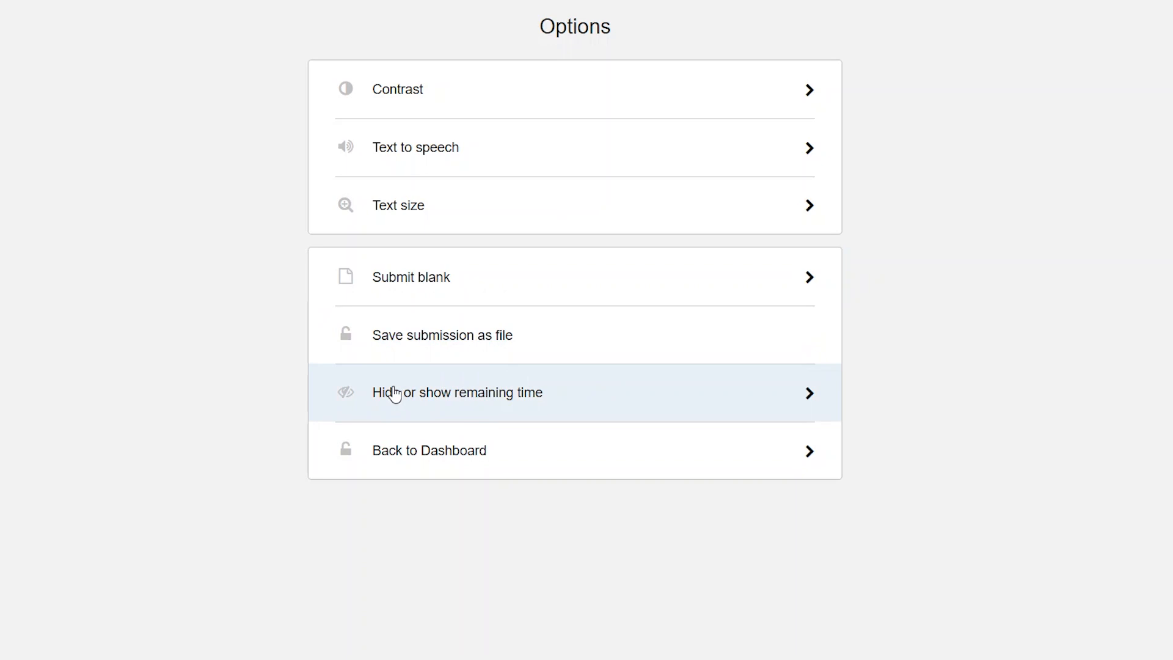
mouse_move(499, 400)
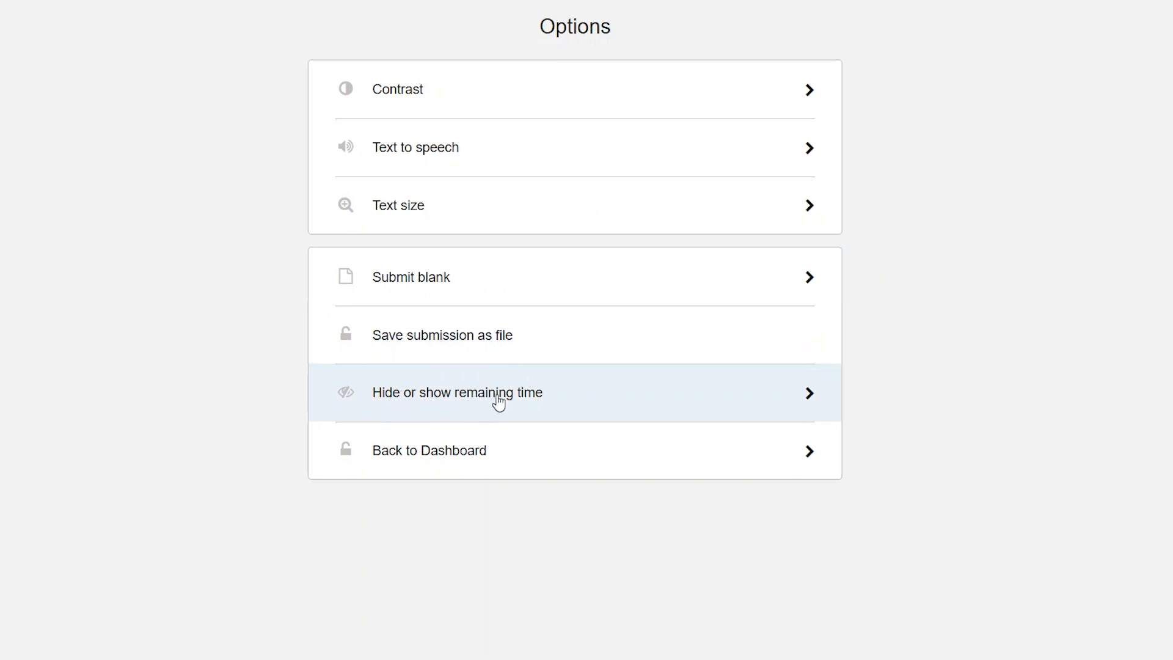
mouse_move(462, 420)
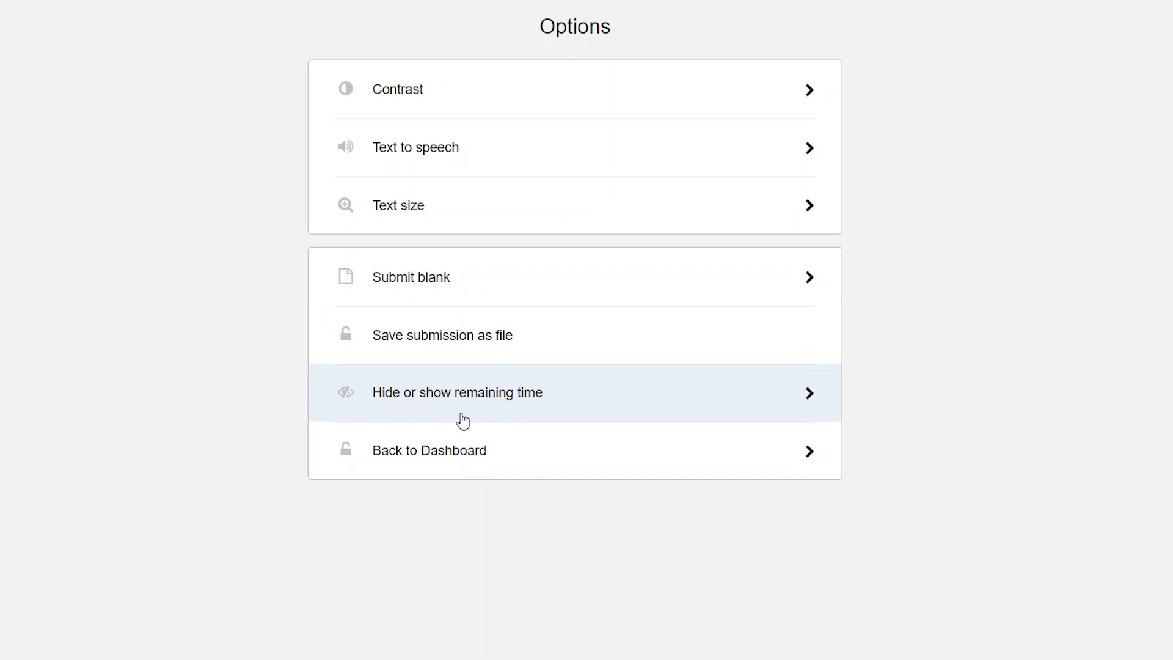
mouse_move(374, 445)
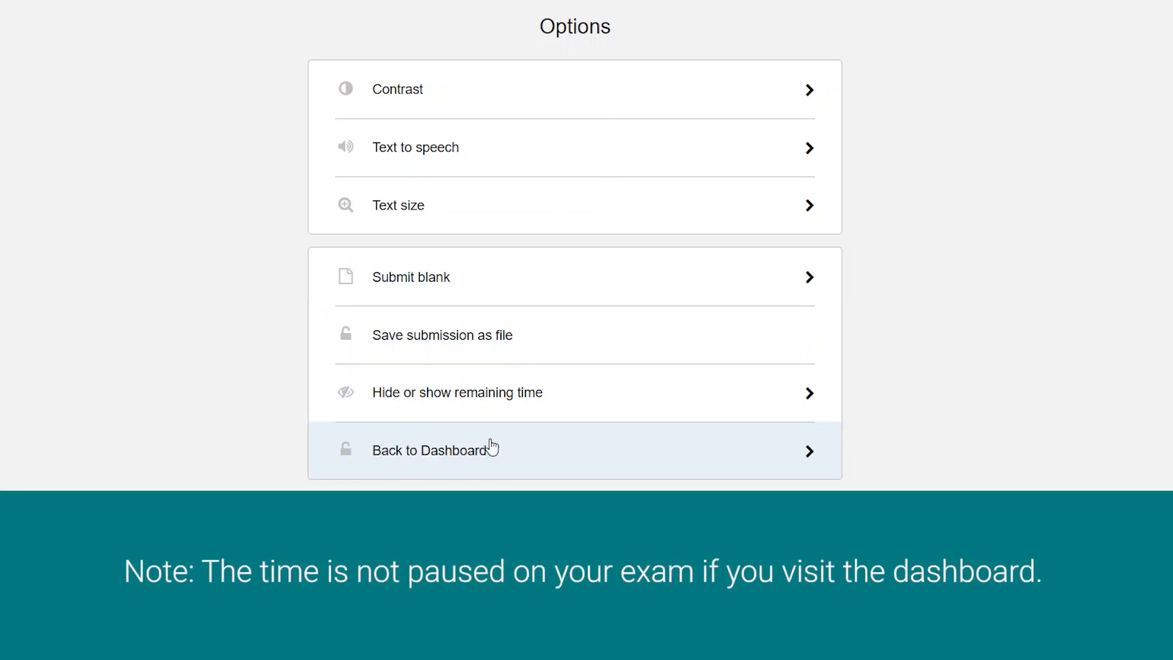
mouse_move(499, 451)
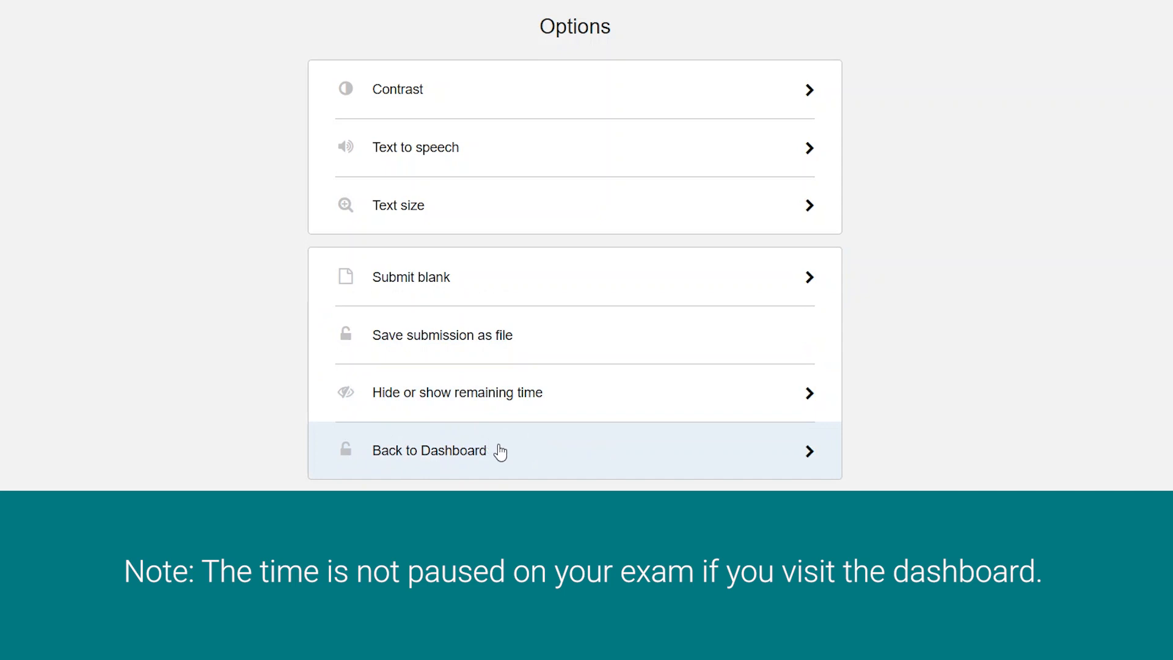
mouse_move(496, 440)
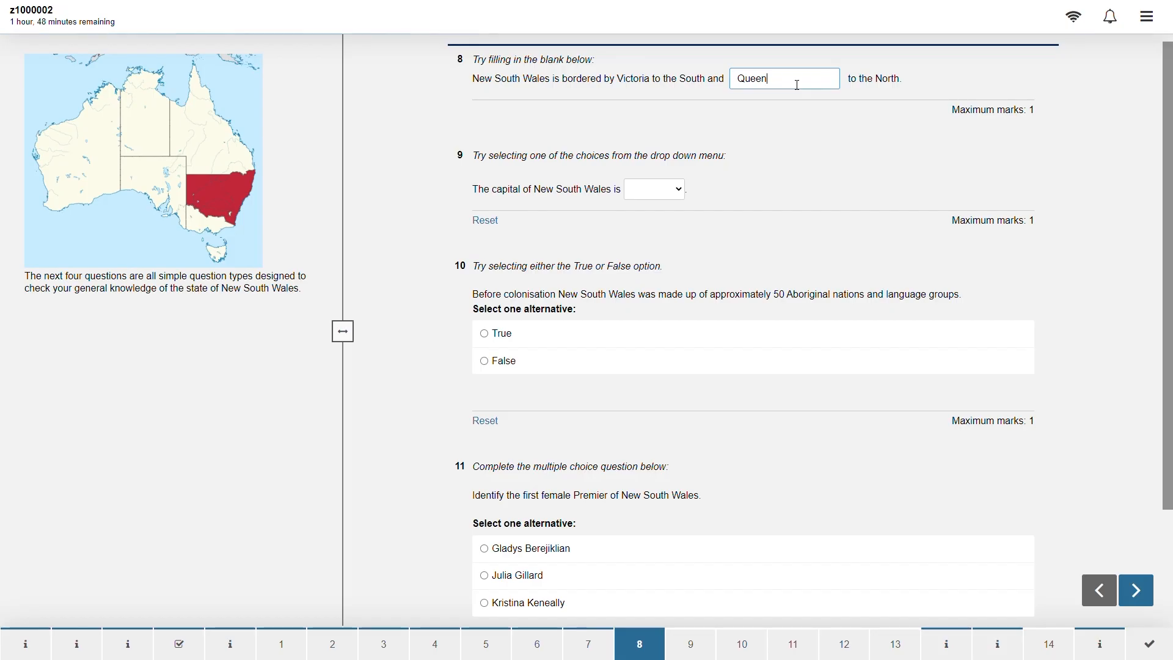
Step: Fill the blank with Queensland, choose Sydney, mark True, and select Gladys Berejiklian
text(sland)
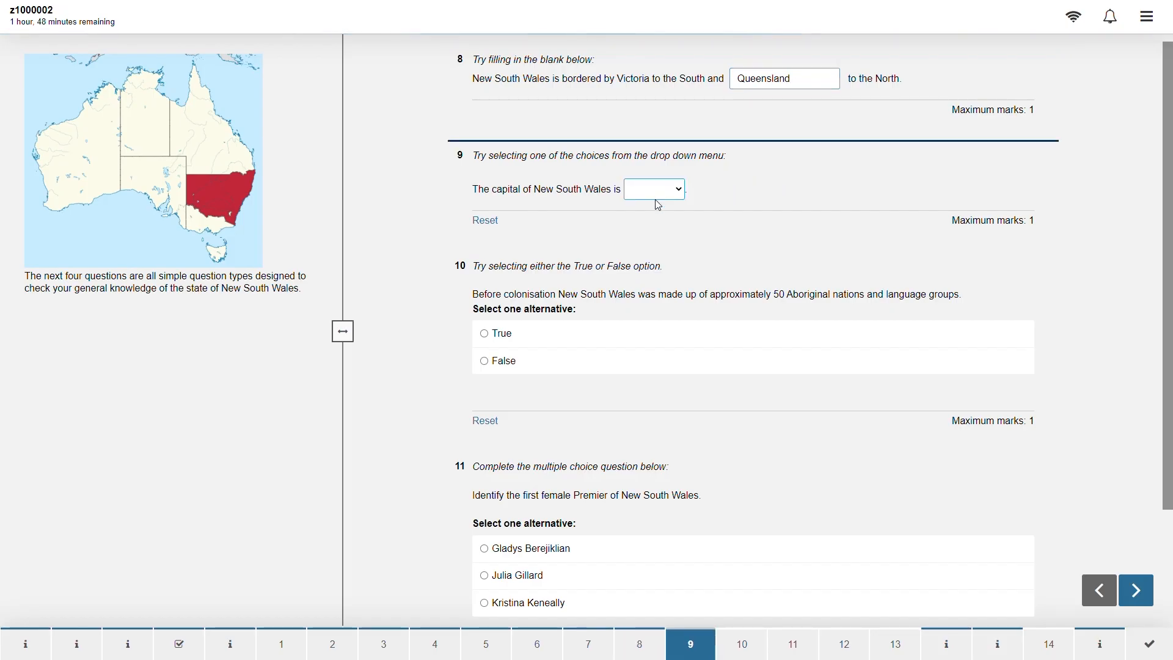
click(652, 189)
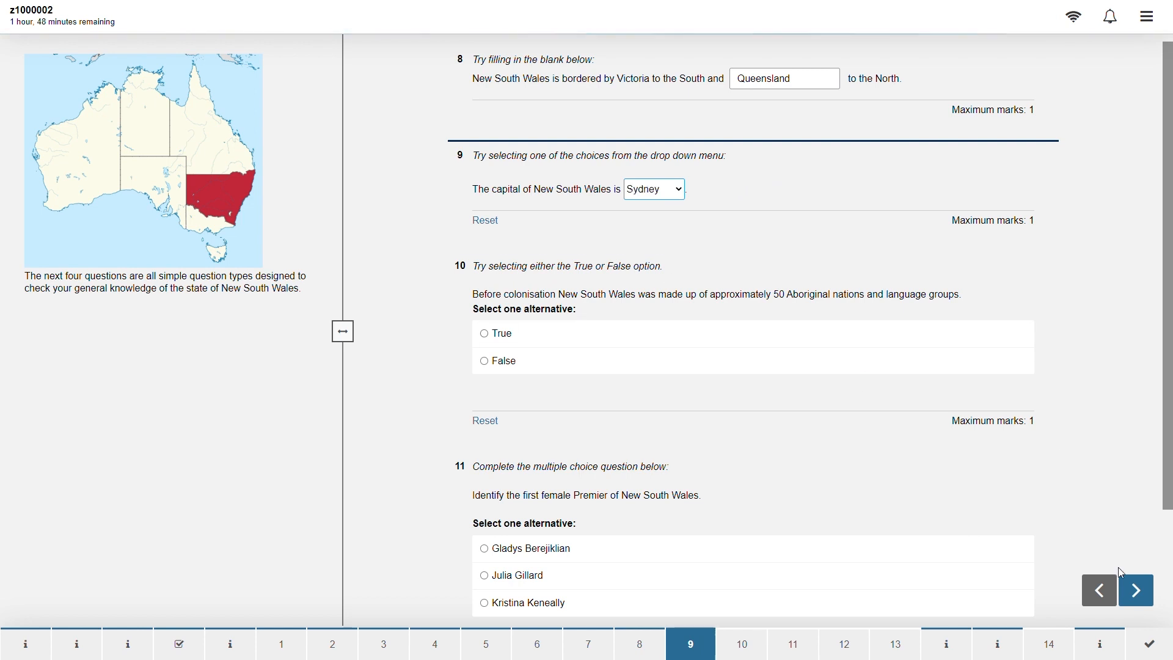
scroll(down, 3)
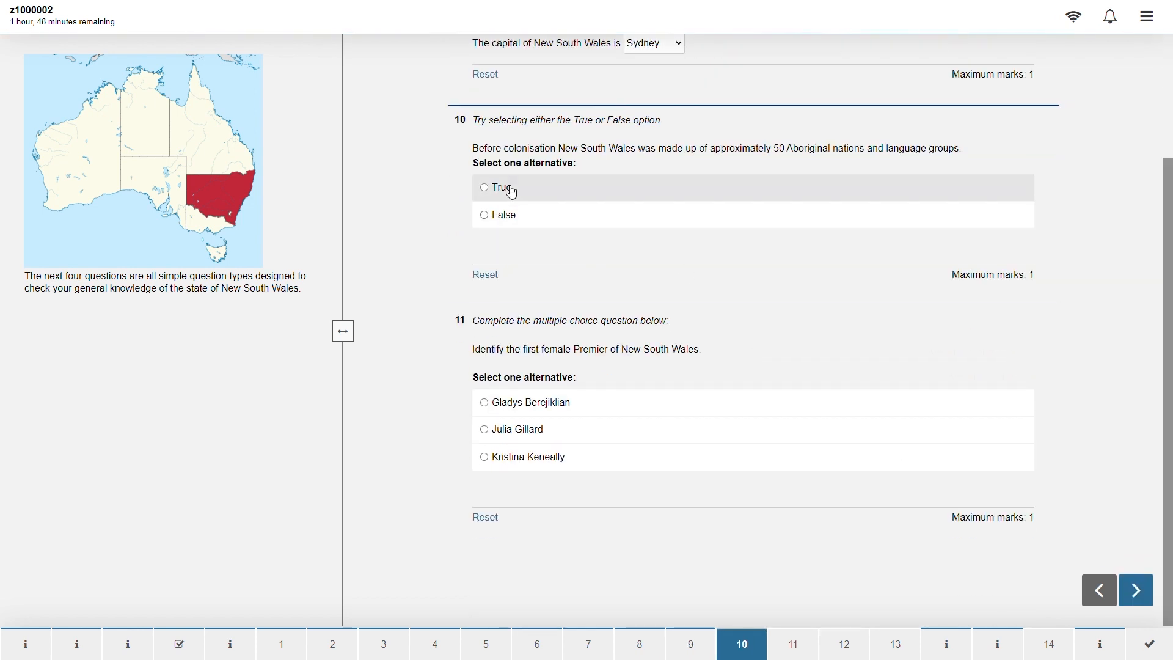
click(484, 187)
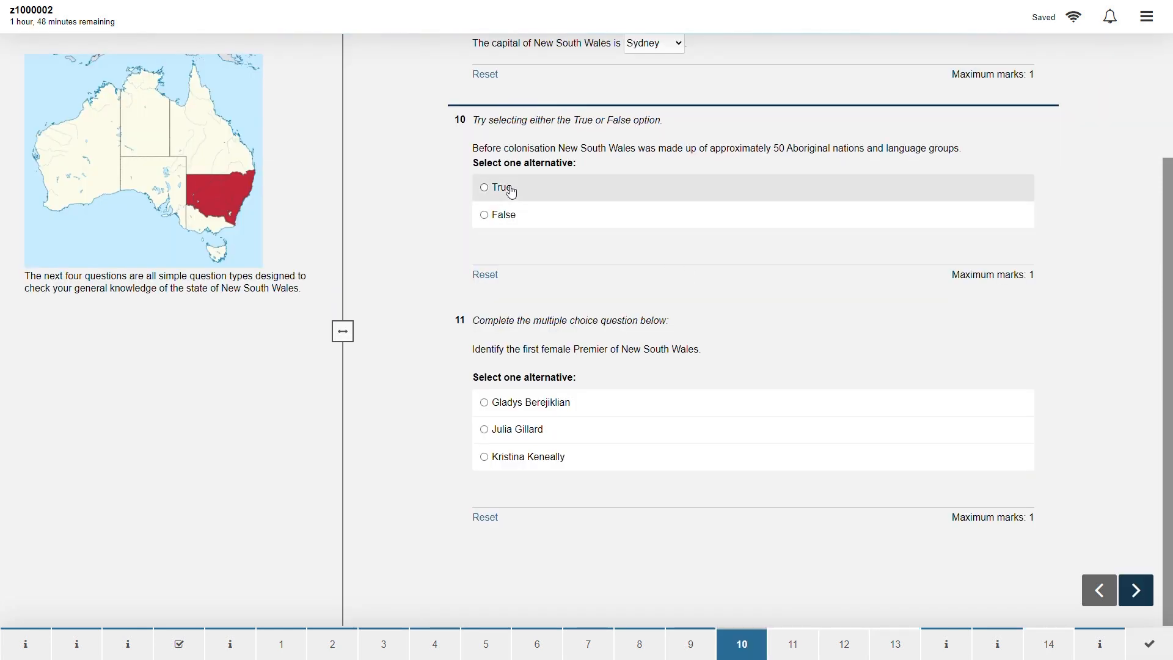
click(485, 187)
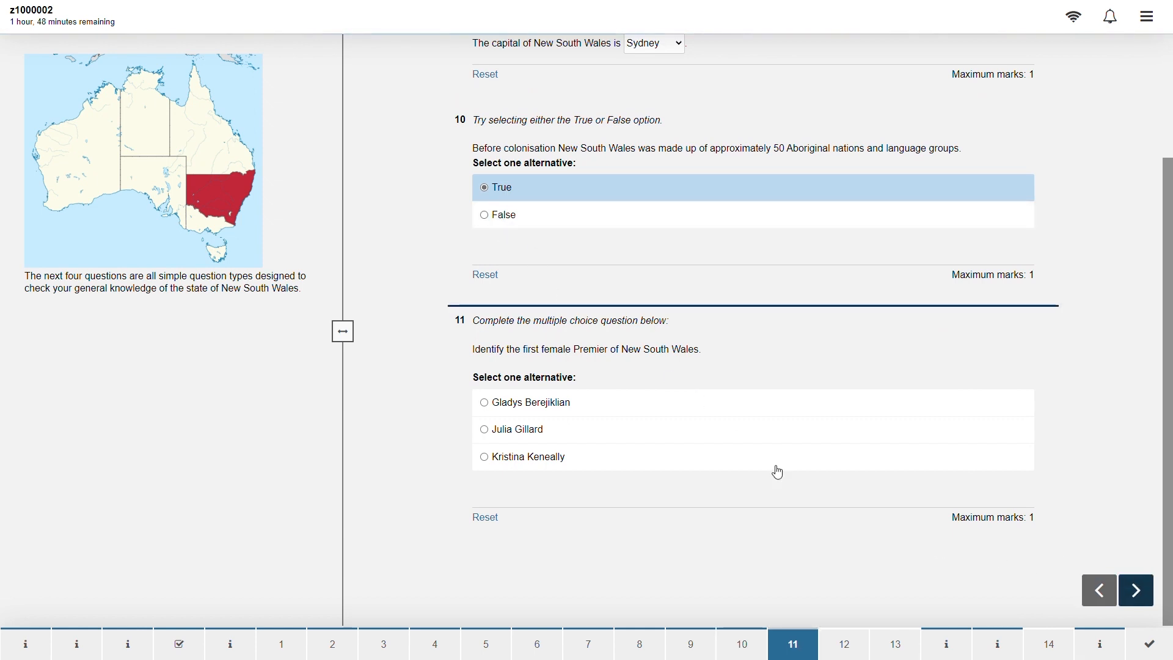
click(484, 403)
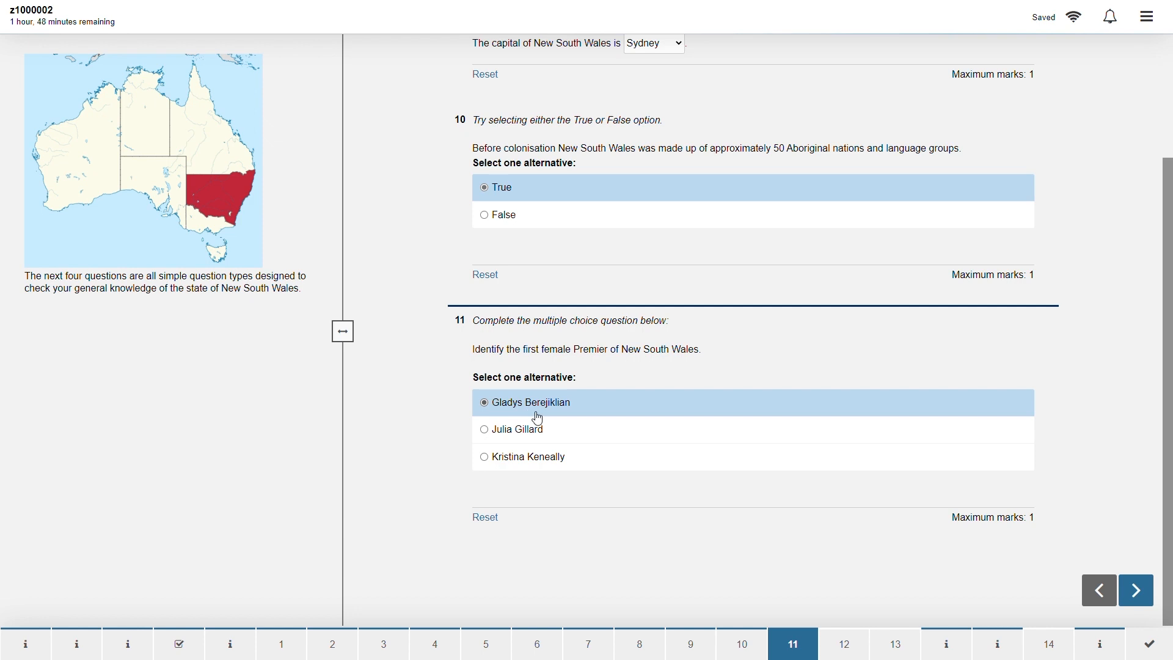
scroll(down, 3)
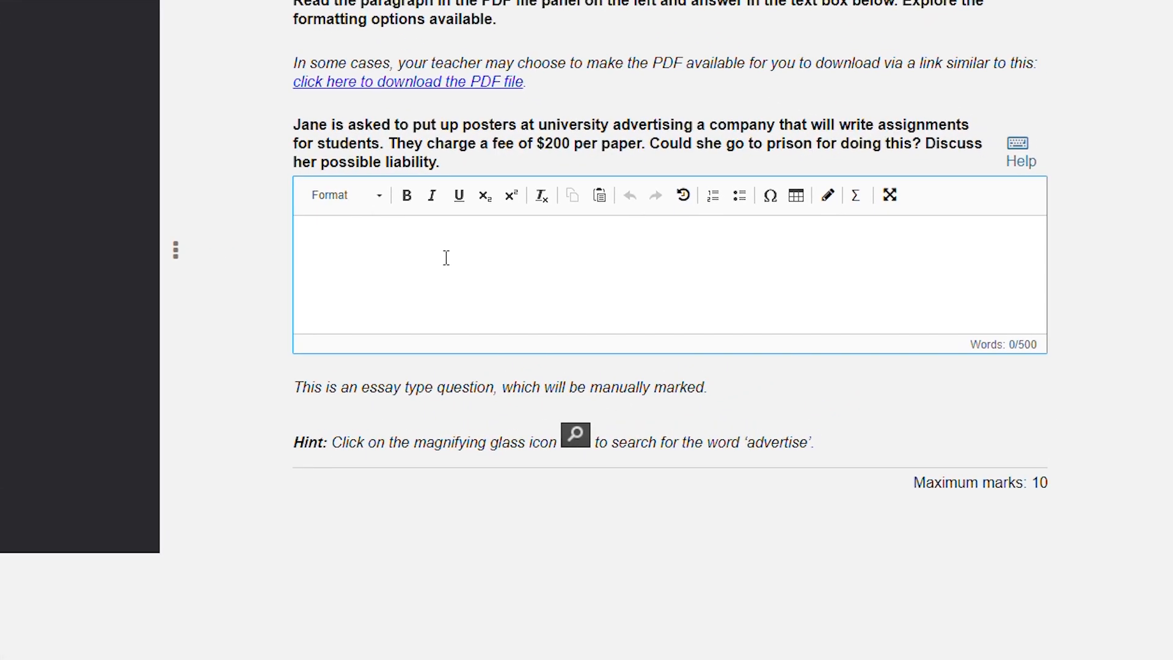
Step: Type 'Write your answer' into the Jane poster liability essay box
text(Wri)
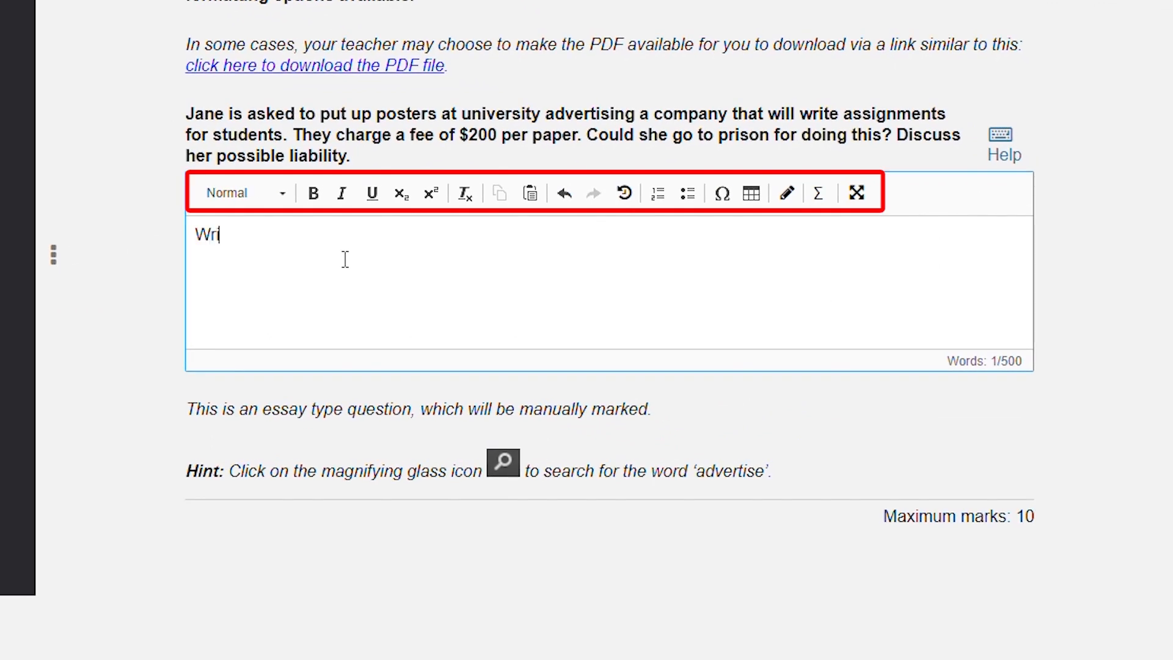
text(te)
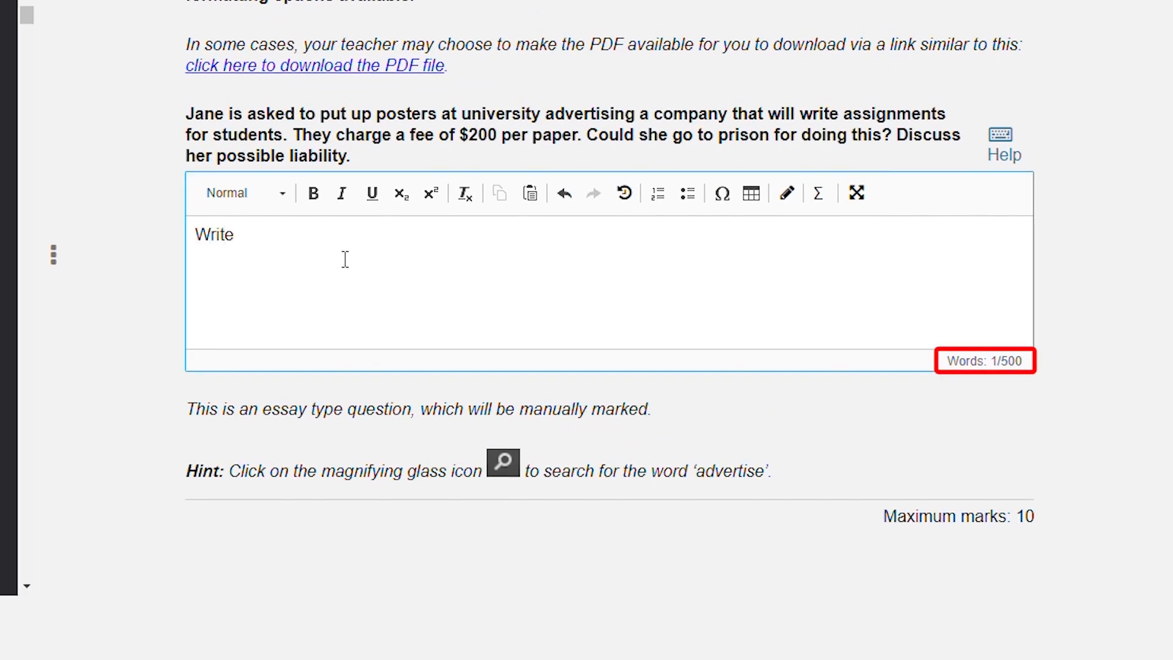
text(your answer)
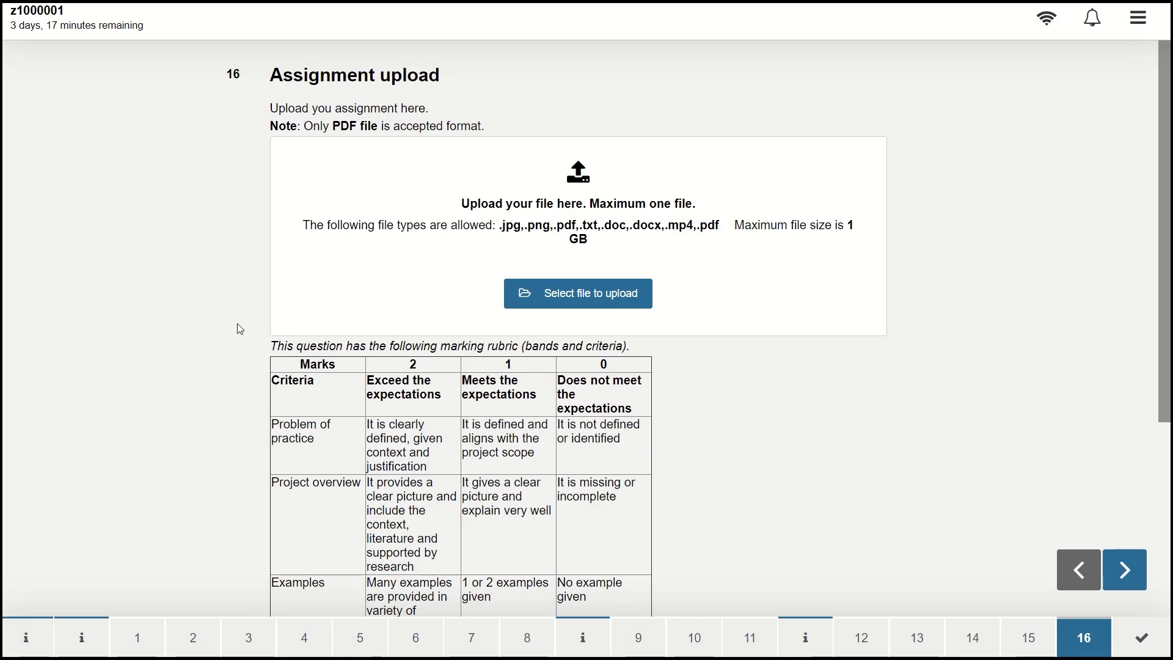
Step: Choose the PDF Upload file for question 16's assignment upload
click(577, 292)
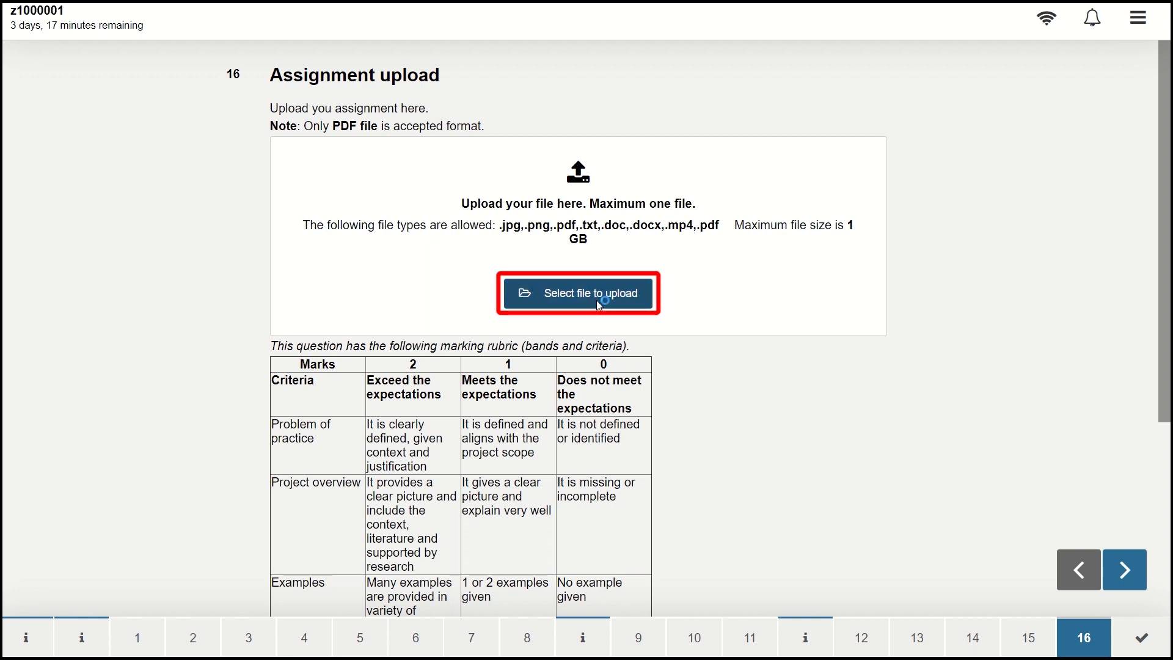
click(576, 292)
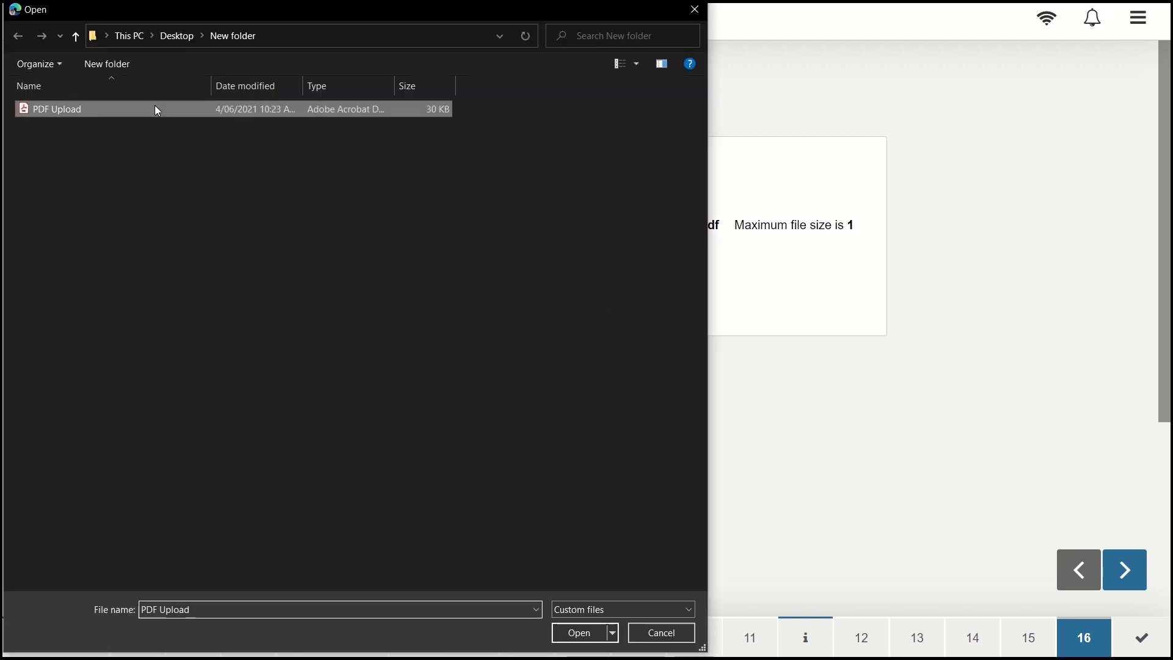
click(577, 632)
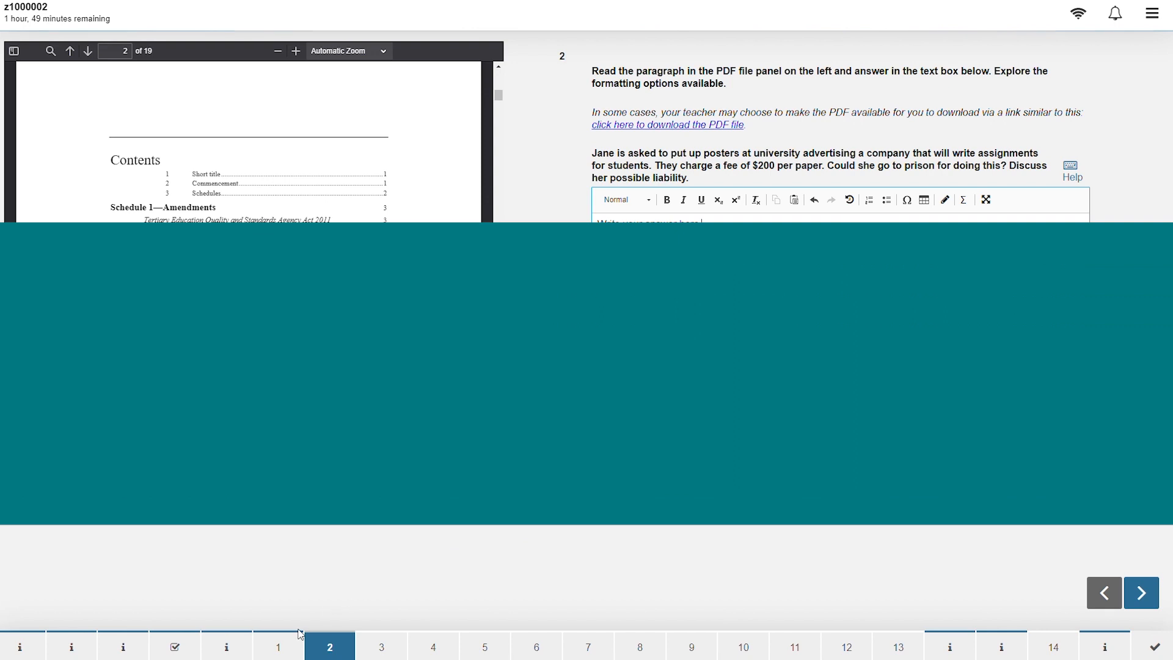
Step: Filter the submission overview to Not attempted, showing questions 3 and 9
click(277, 646)
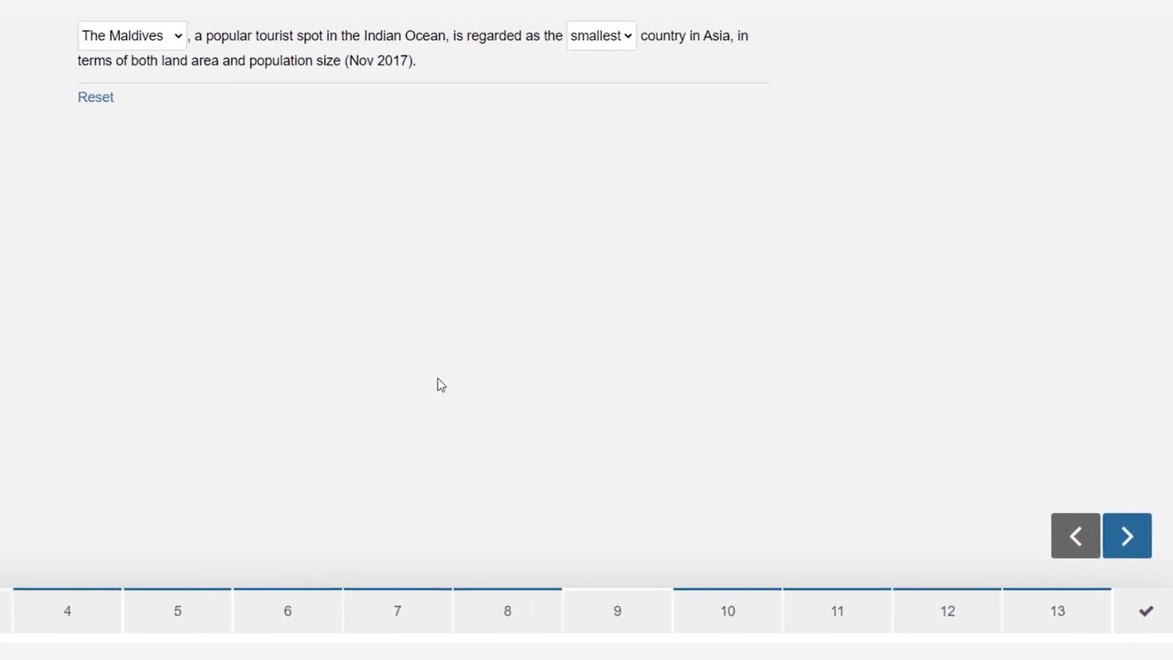
click(1149, 600)
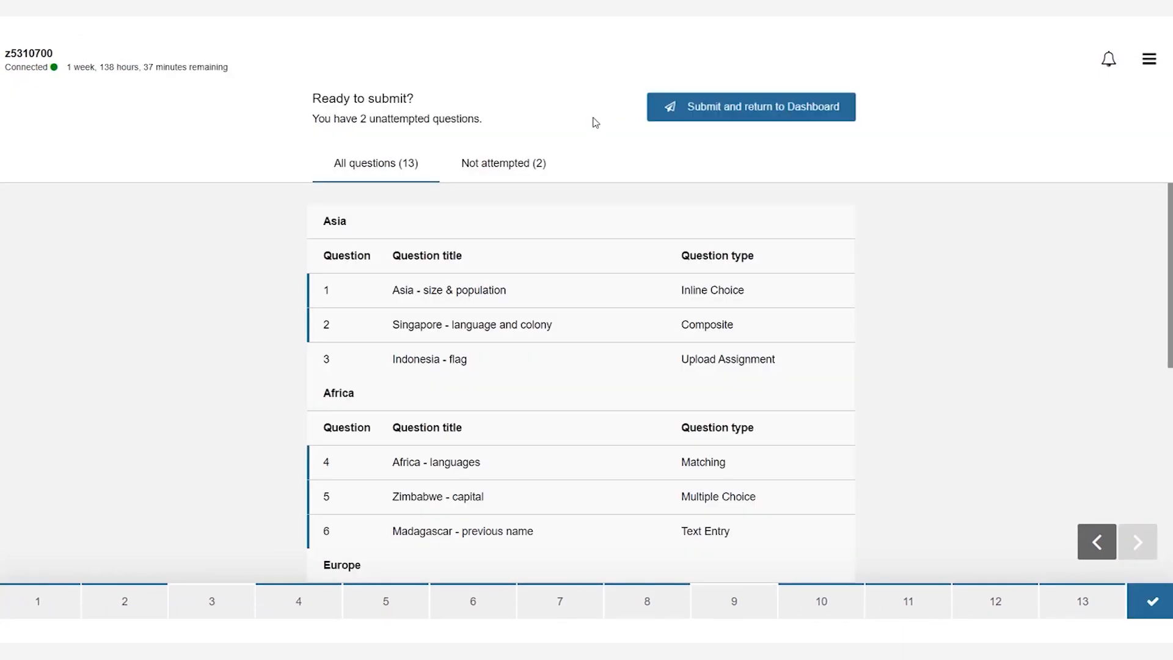
click(502, 163)
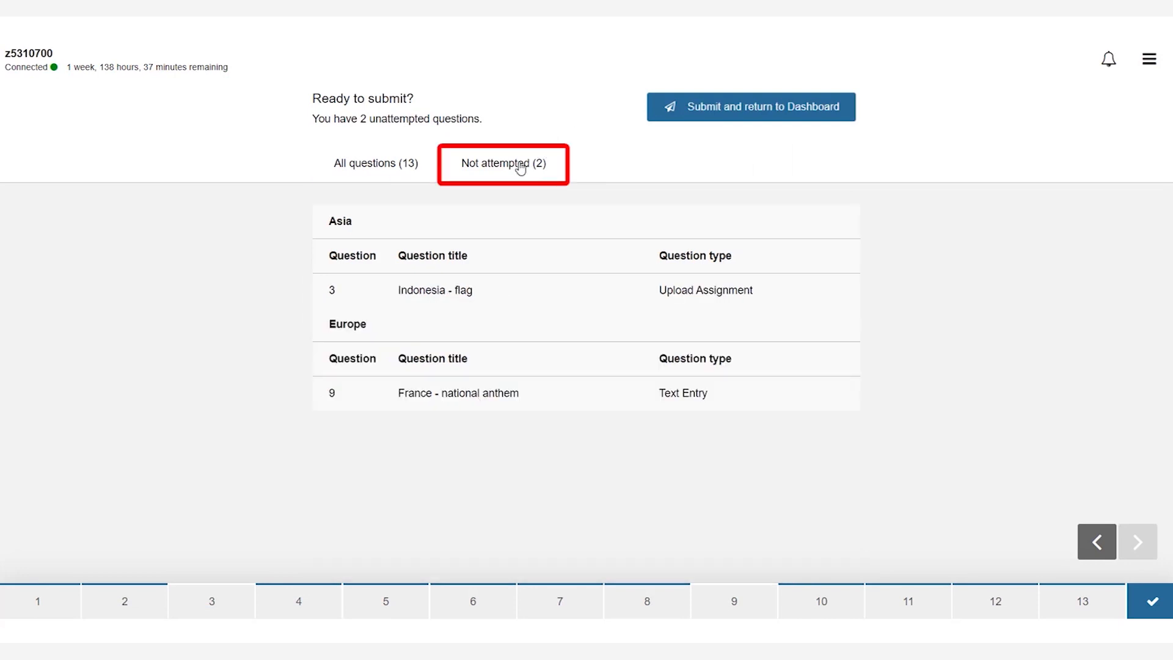